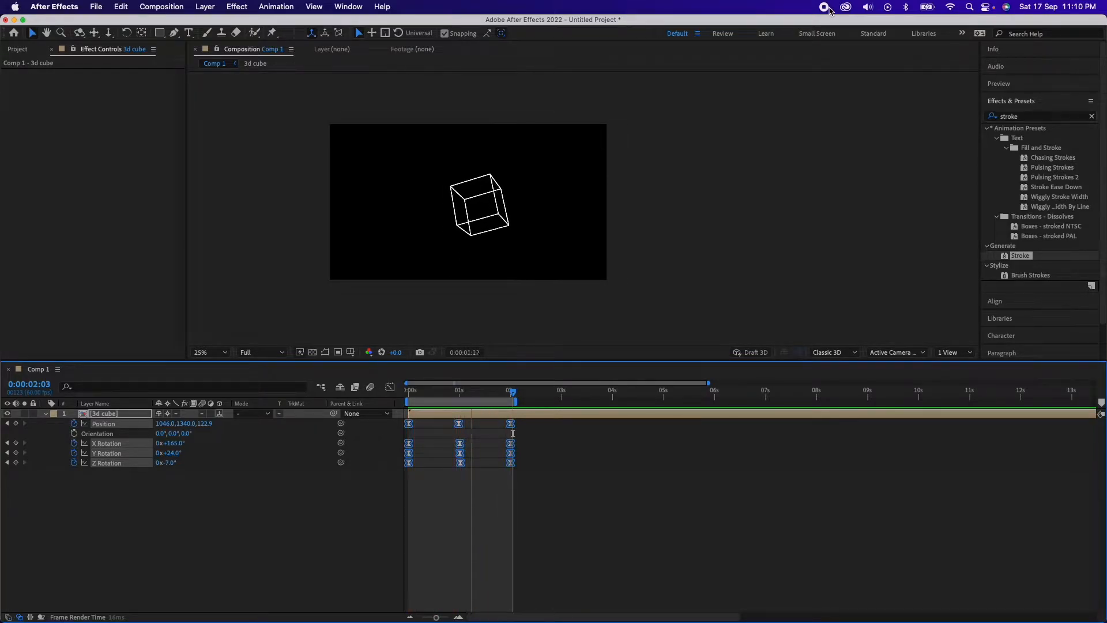
Start a fresh empty project via File > New > New Project
{"action": "left_click", "coordinate": [470, 388]}
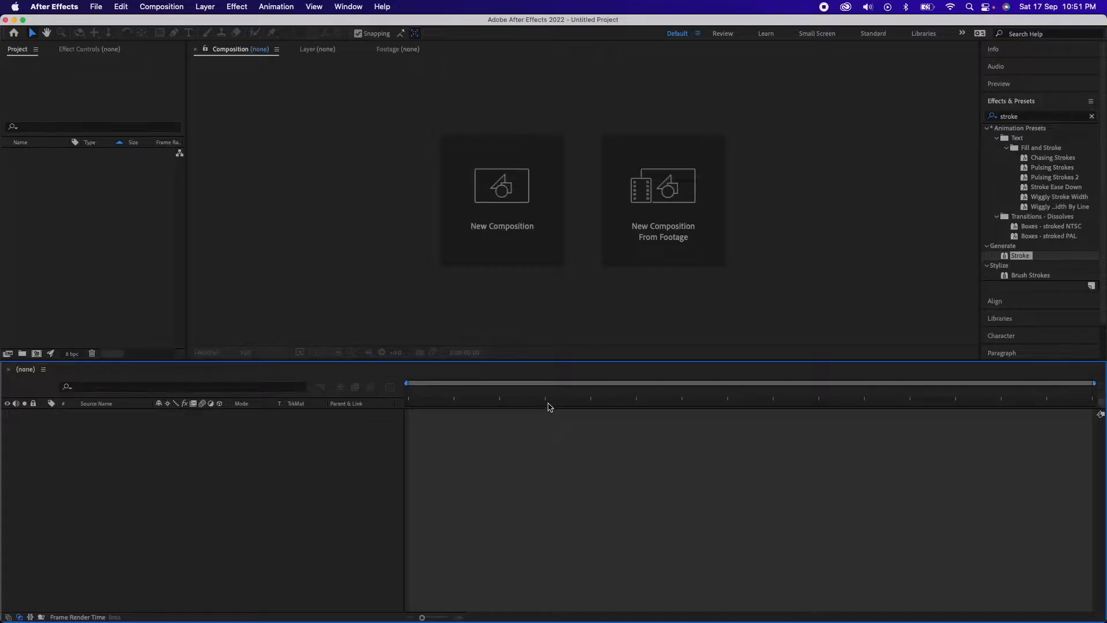
Create Comp 1 at 1920×1080, 60 fps with a black background
{"action": "left_click", "coordinate": [502, 197]}
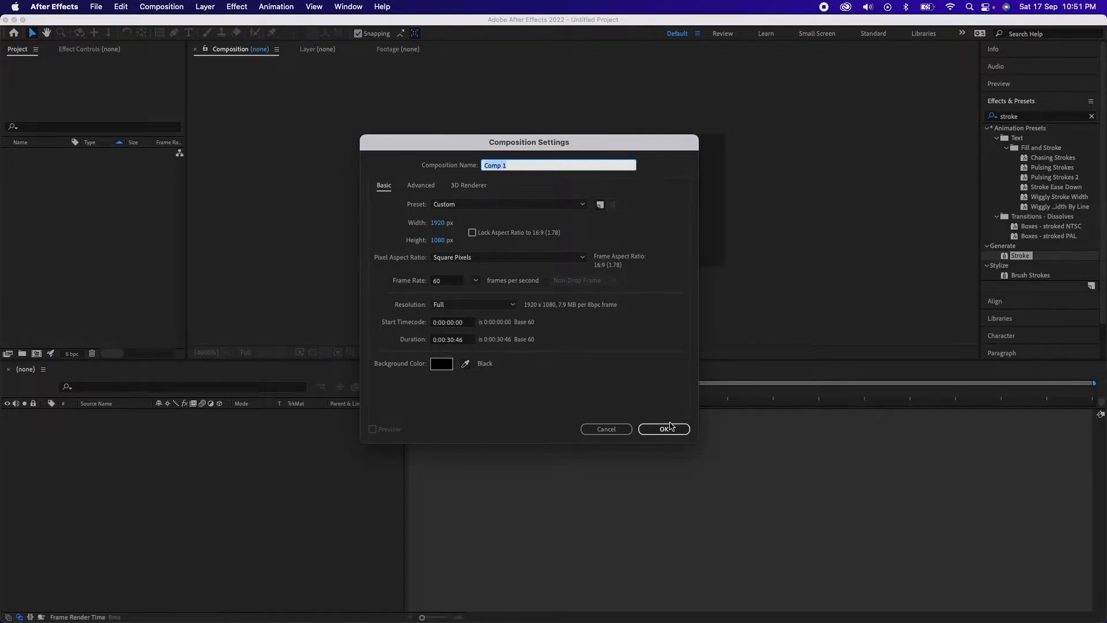
{"action": "left_click", "coordinate": [663, 429]}
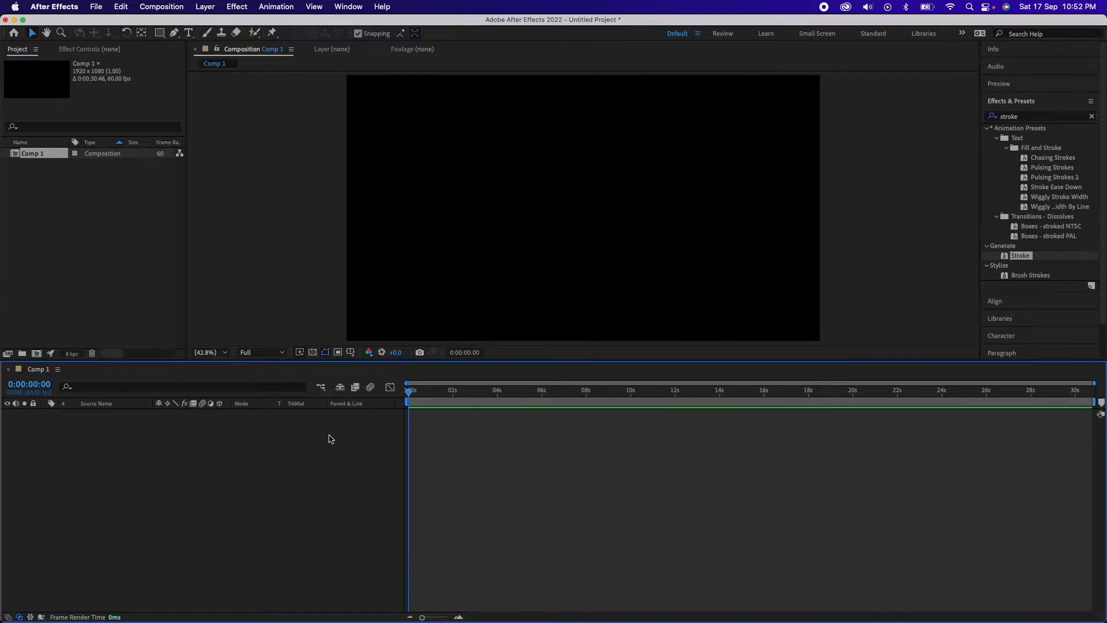
{"action": "mouse_move", "coordinate": [267, 451]}
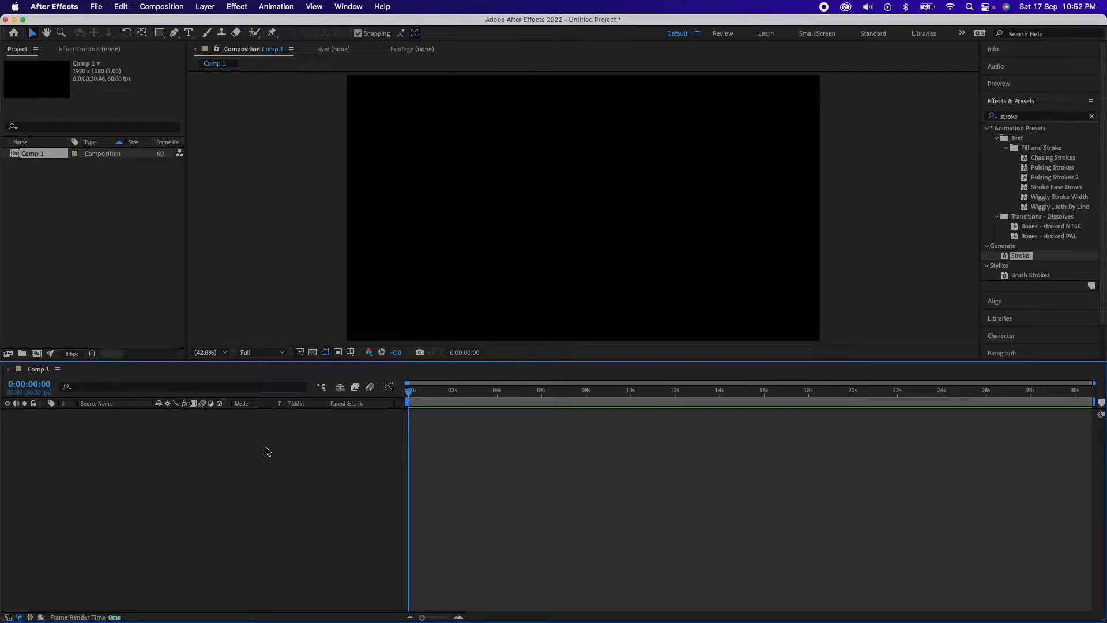
{"action": "mouse_move", "coordinate": [286, 125]}
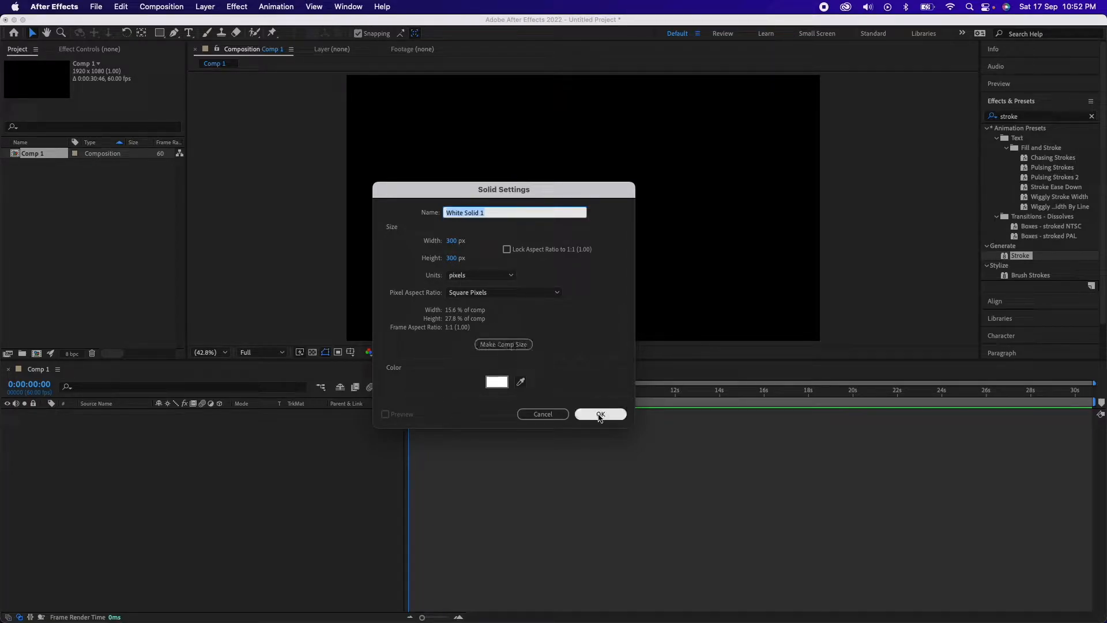
Add the 300×300 white solid to Comp 1 and open it alone in the Layer panel
{"action": "left_click", "coordinate": [600, 414]}
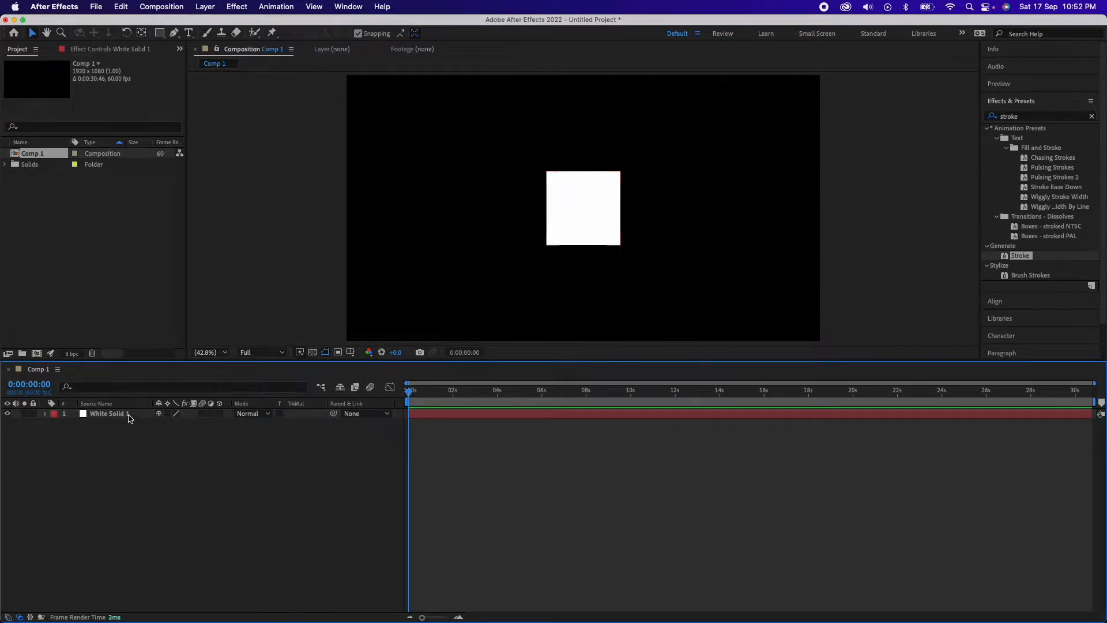
{"action": "double_click", "coordinate": [107, 413]}
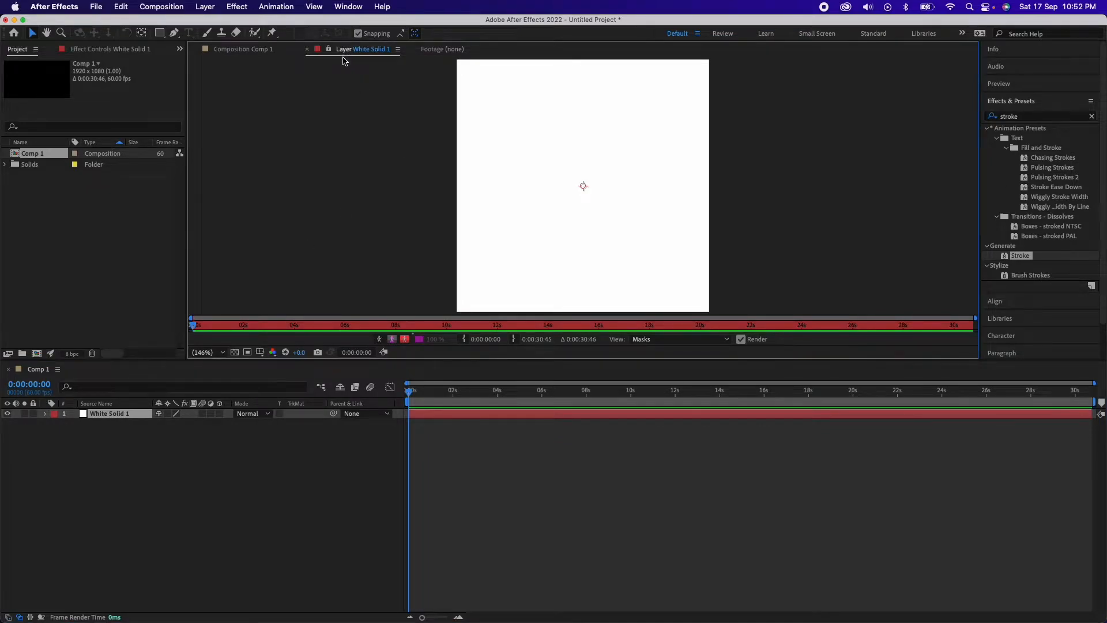
{"action": "mouse_move", "coordinate": [214, 203]}
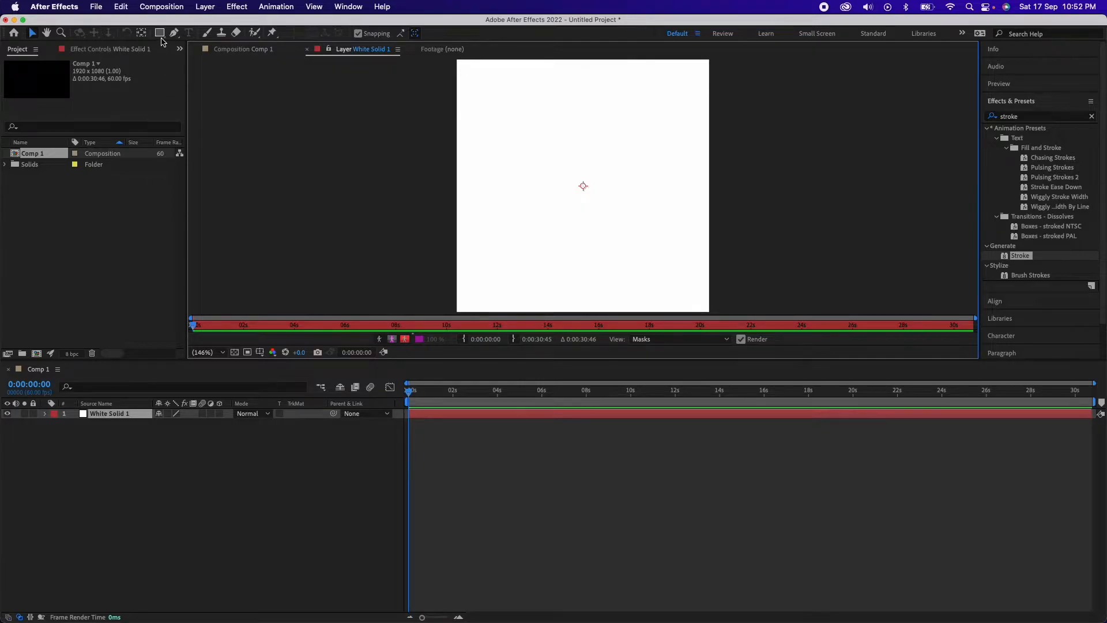
{"action": "mouse_move", "coordinate": [159, 34]}
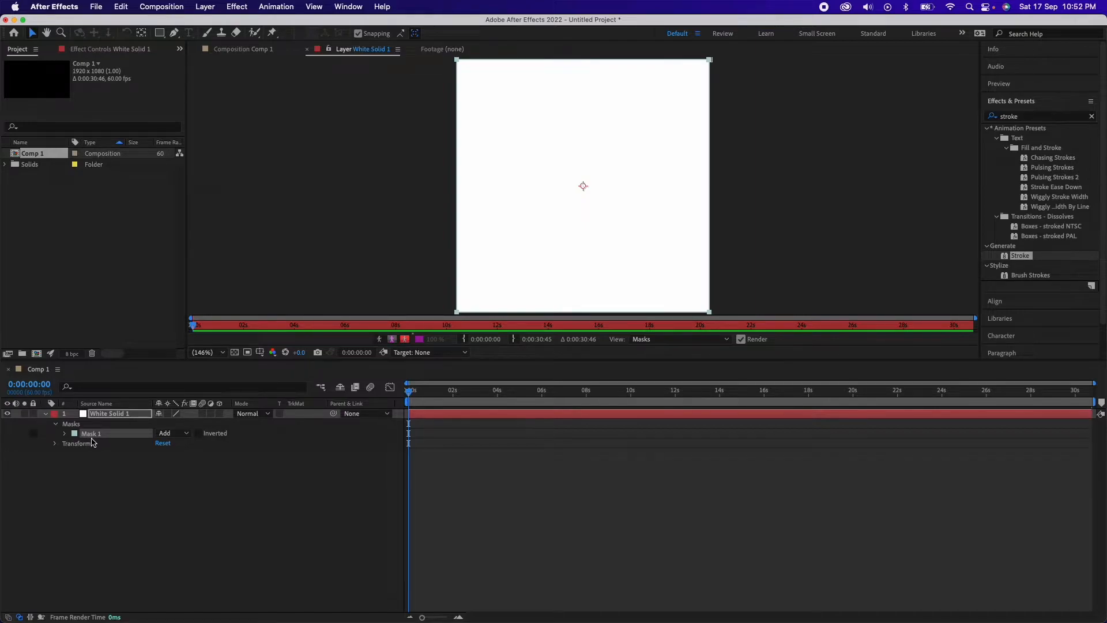
Return to Comp 1, reselect White Solid 1 and focus the Effects & Presets search
{"action": "left_click", "coordinate": [243, 48]}
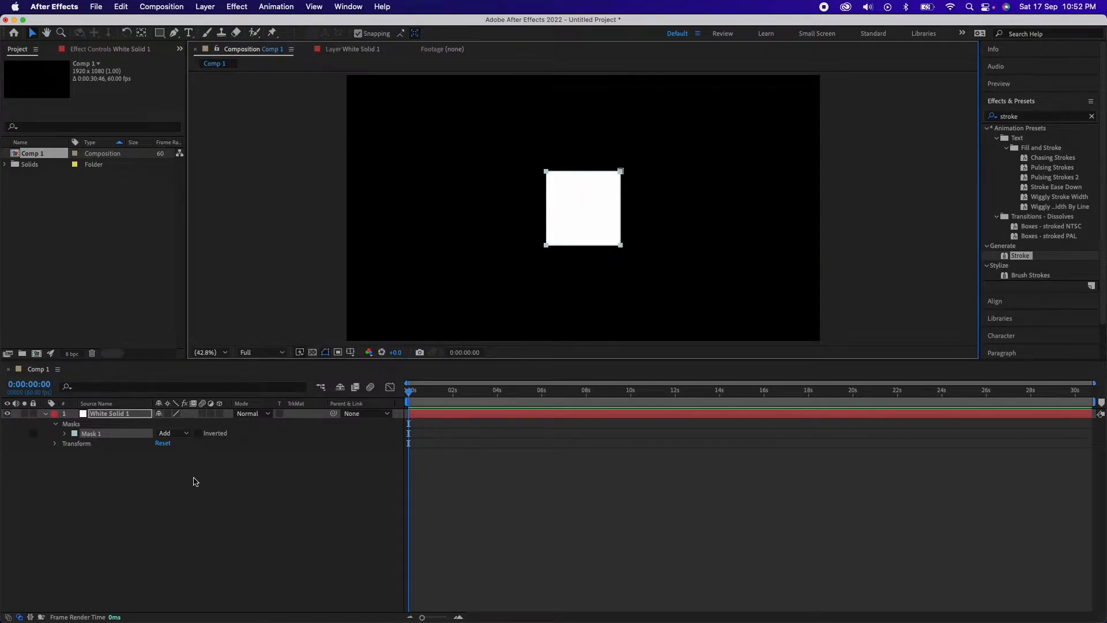
{"action": "left_click", "coordinate": [150, 482]}
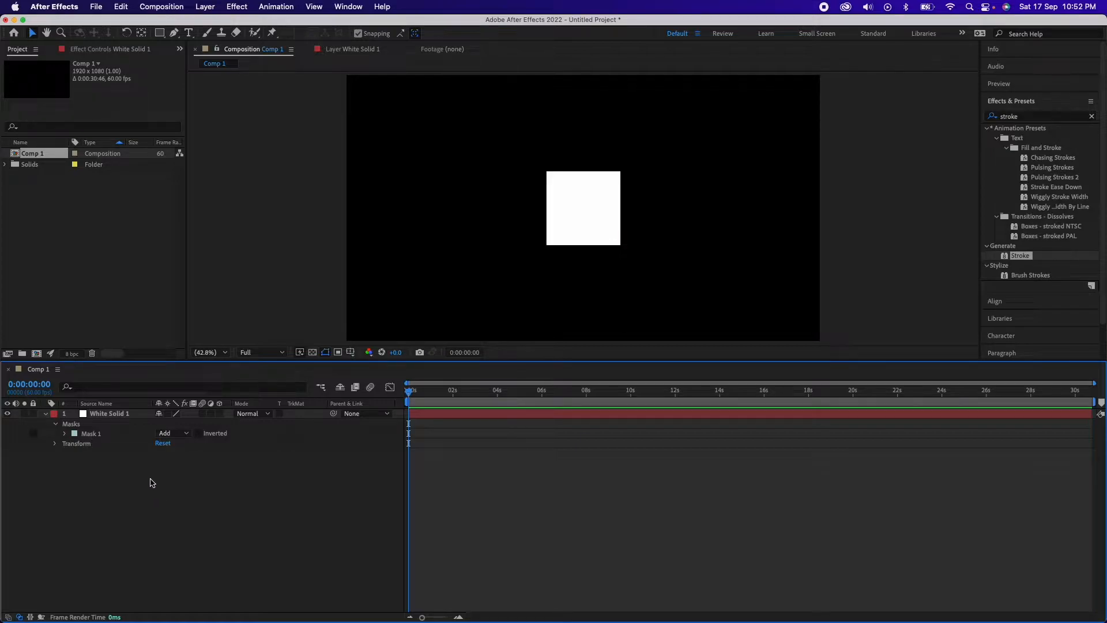
{"action": "left_click", "coordinate": [109, 413]}
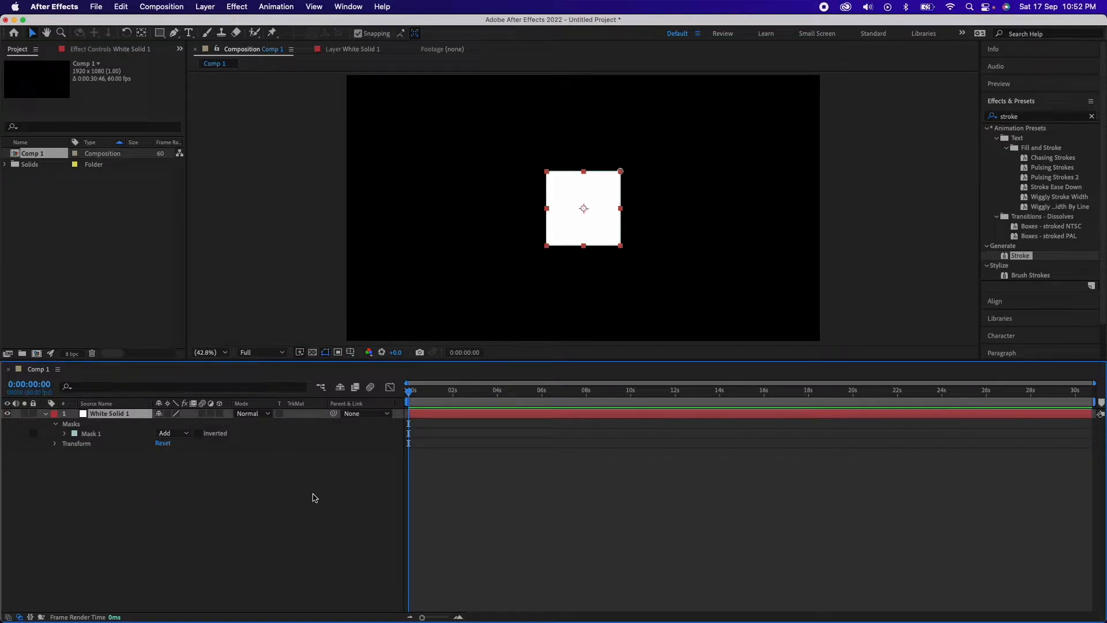
{"action": "left_click", "coordinate": [1092, 116]}
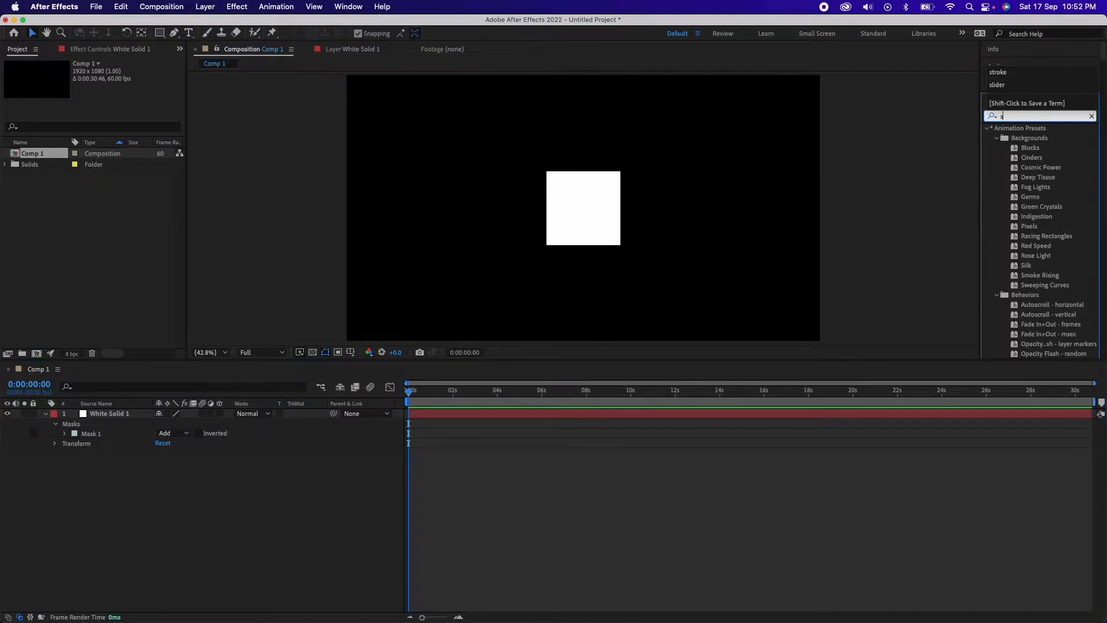
Apply Generate > Stroke along Mask 1 with brush size 4, painted On Transparent
{"action": "type", "text": "stroke"}
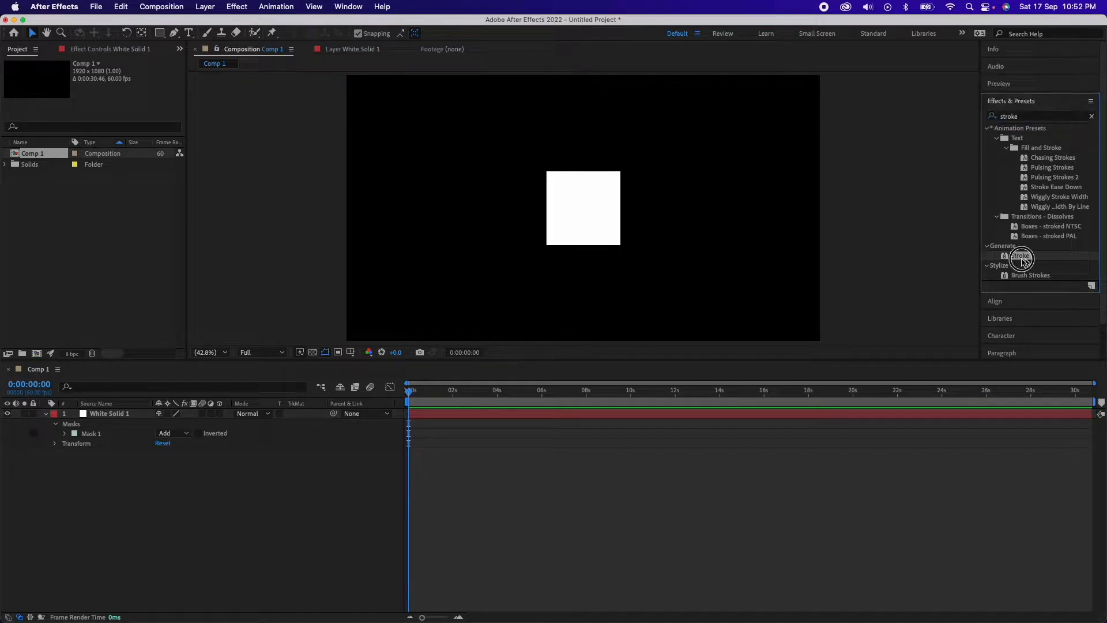
{"action": "double_click", "coordinate": [1021, 256]}
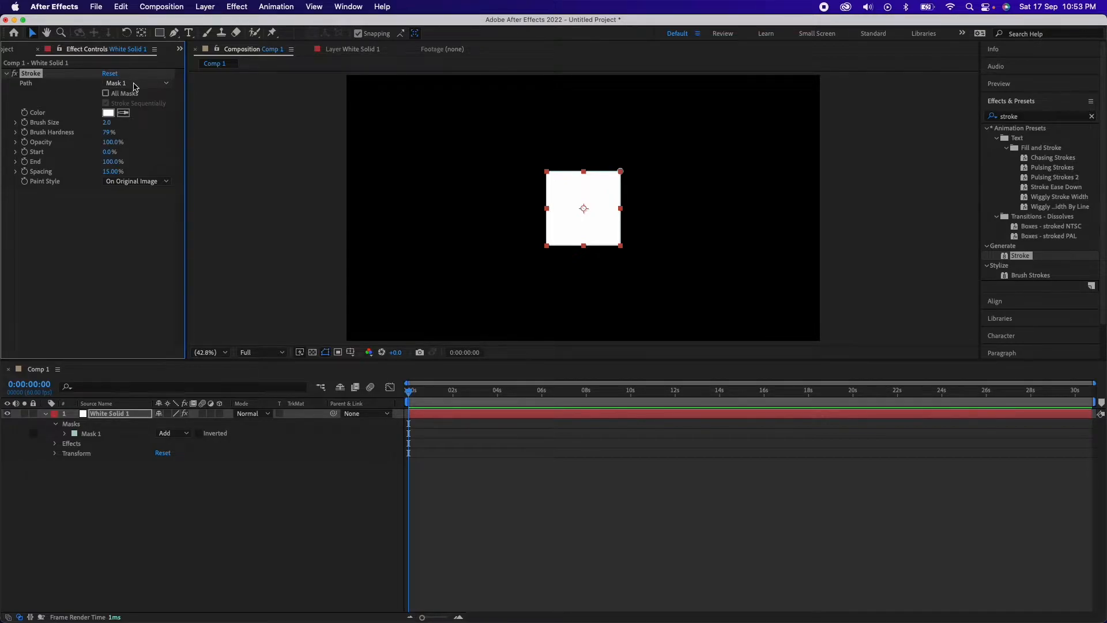
{"action": "mouse_move", "coordinate": [109, 119]}
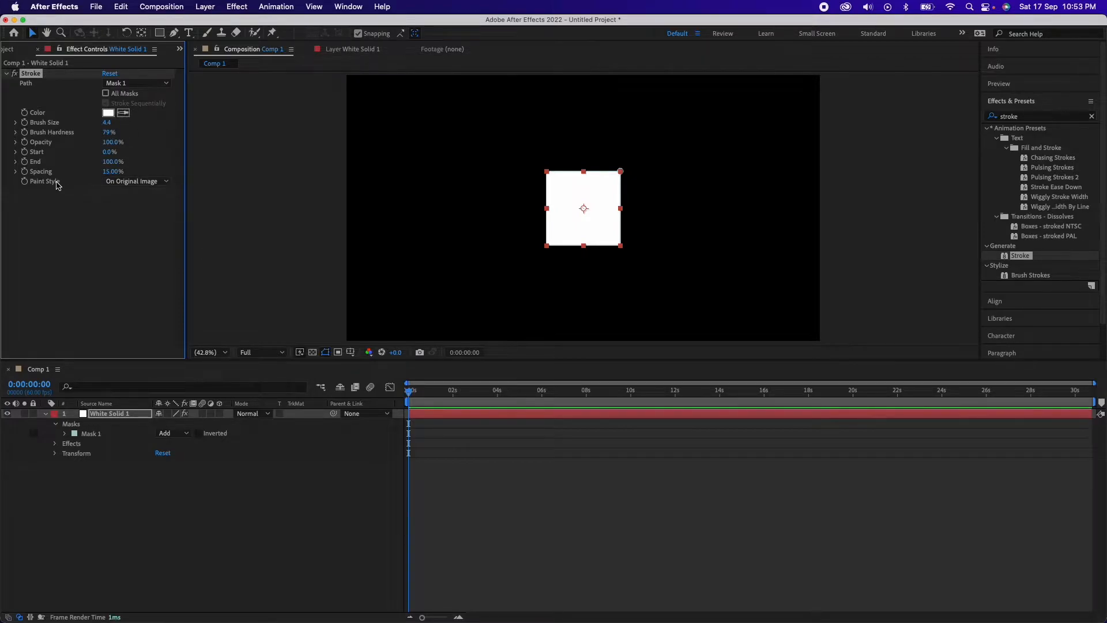
{"action": "left_click", "coordinate": [134, 181]}
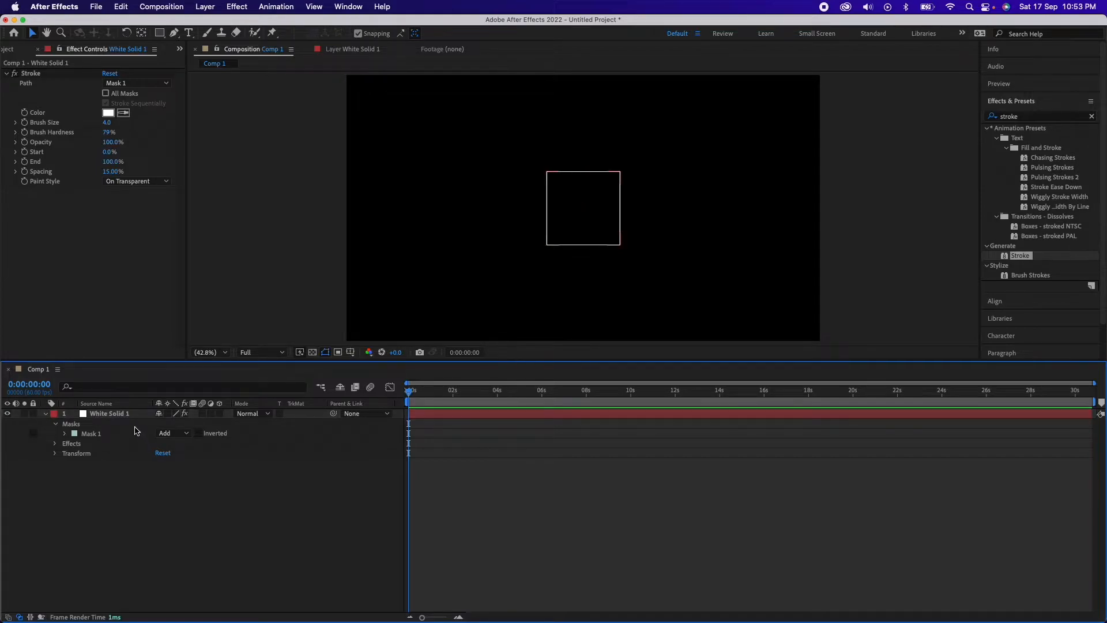
{"action": "mouse_move", "coordinate": [130, 417]}
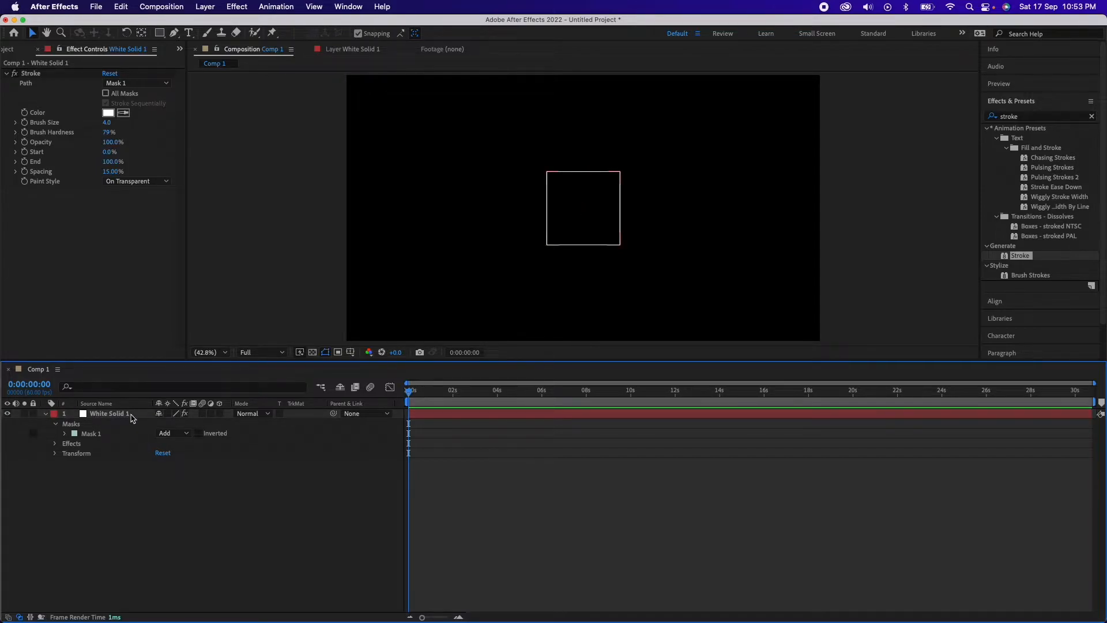
Make White Solid 1 a 3D layer and reveal its orientation and rotation properties
{"action": "left_click", "coordinate": [210, 413]}
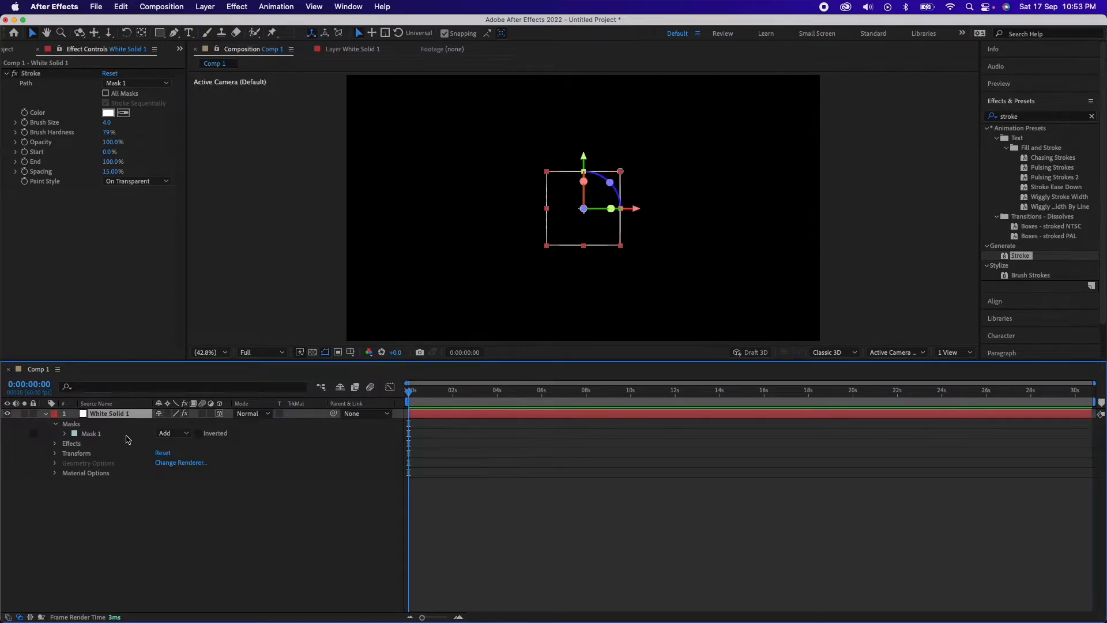
{"action": "left_click", "coordinate": [55, 452]}
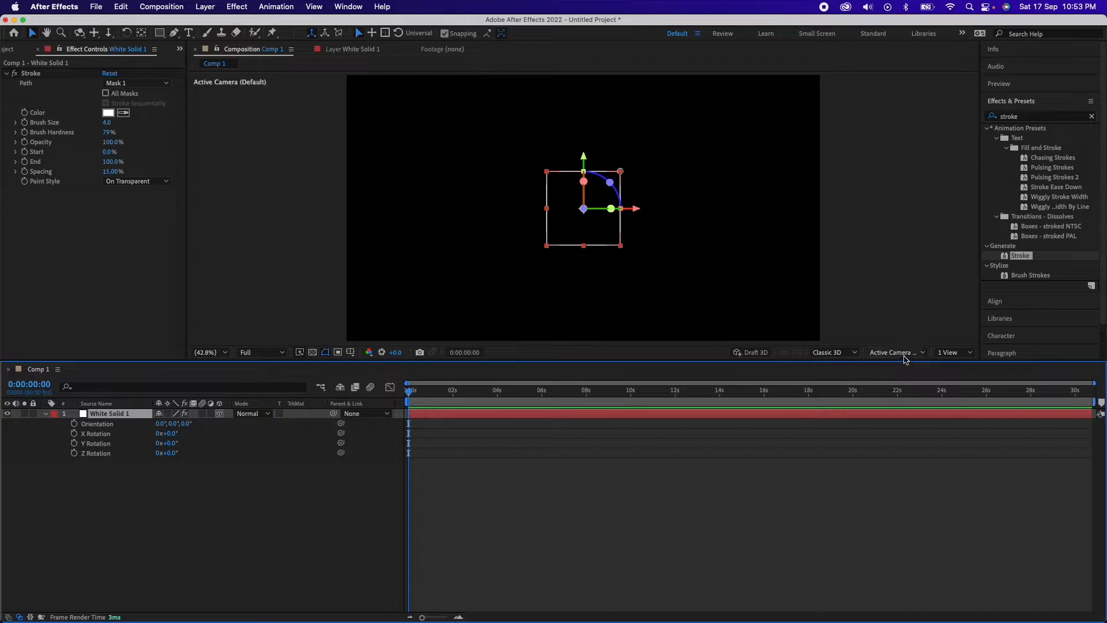
Keep the Classic 3D renderer and view the scene from Custom View 1
{"action": "left_click", "coordinate": [895, 352]}
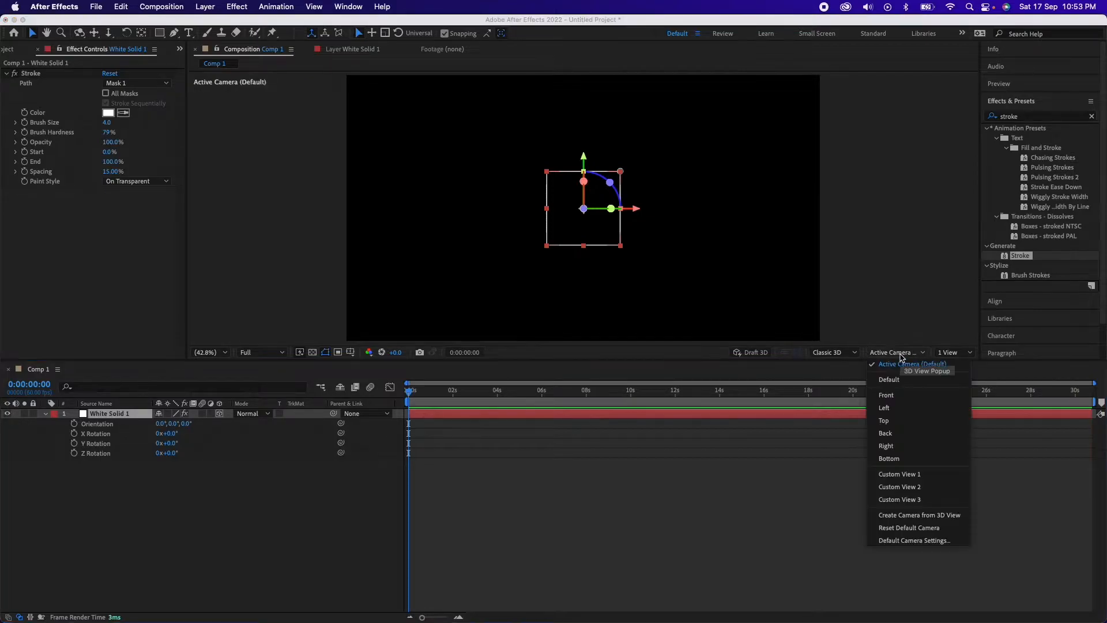
{"action": "left_click", "coordinate": [899, 474]}
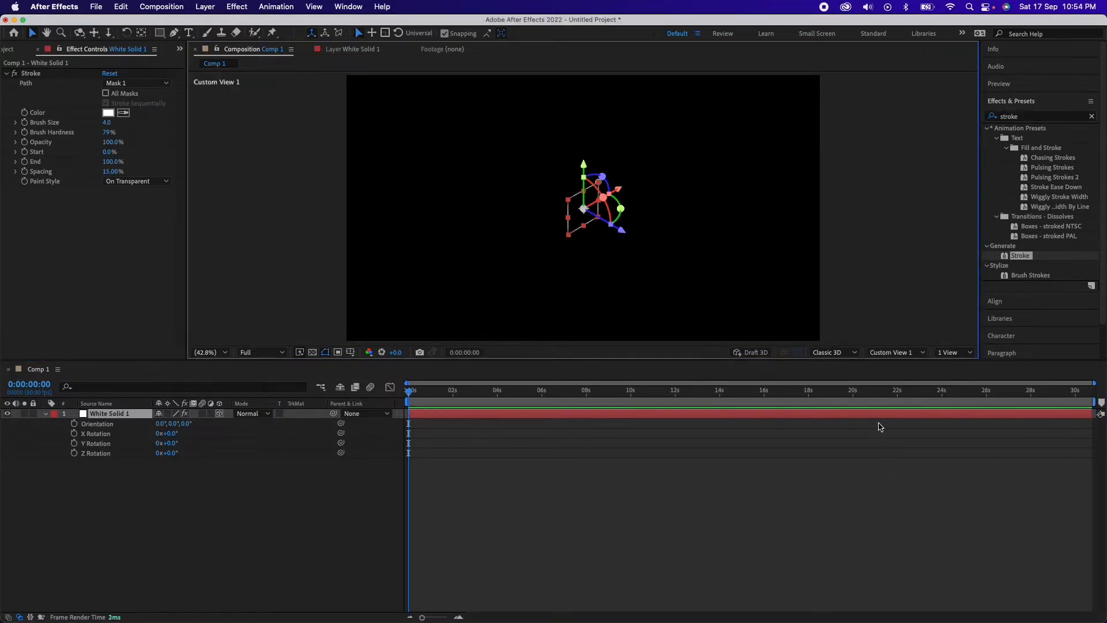
{"action": "left_click", "coordinate": [832, 352]}
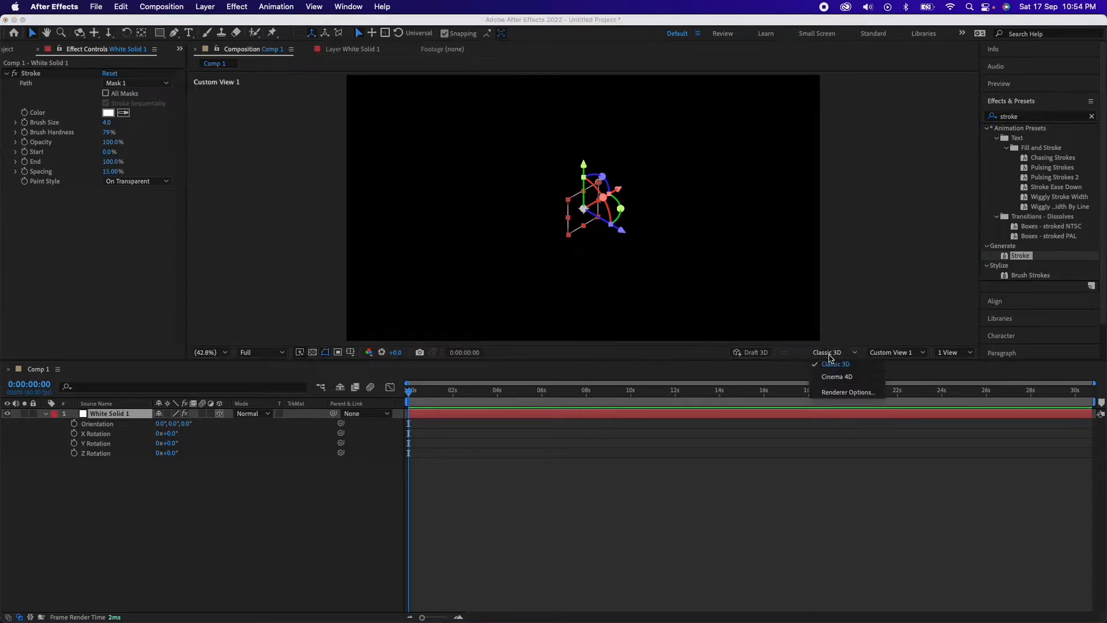
{"action": "left_click", "coordinate": [835, 363]}
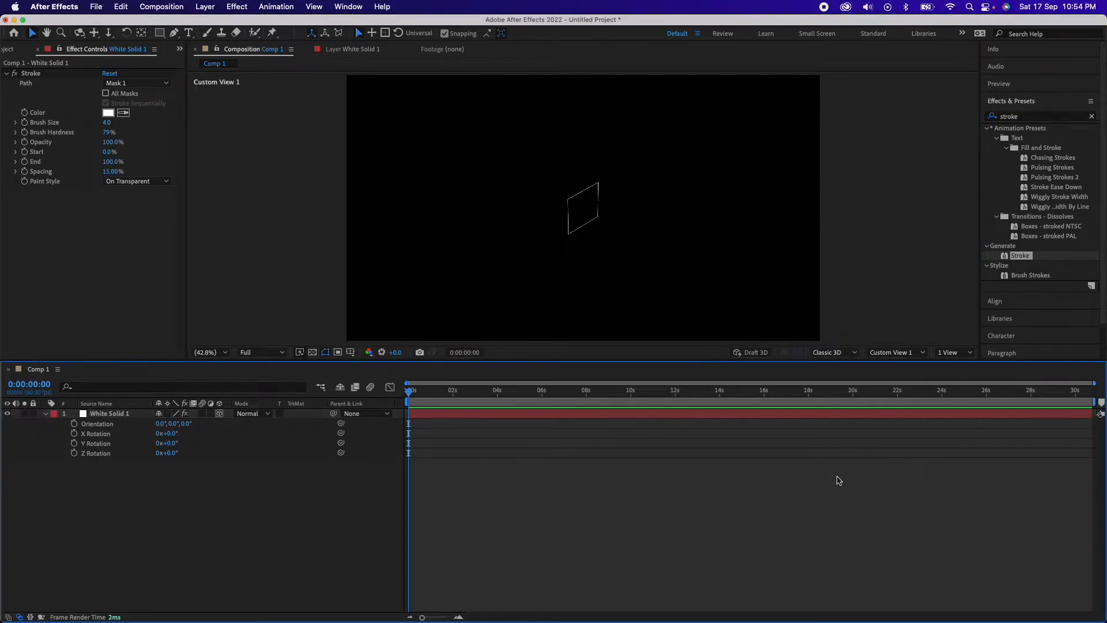
{"action": "mouse_move", "coordinate": [851, 396]}
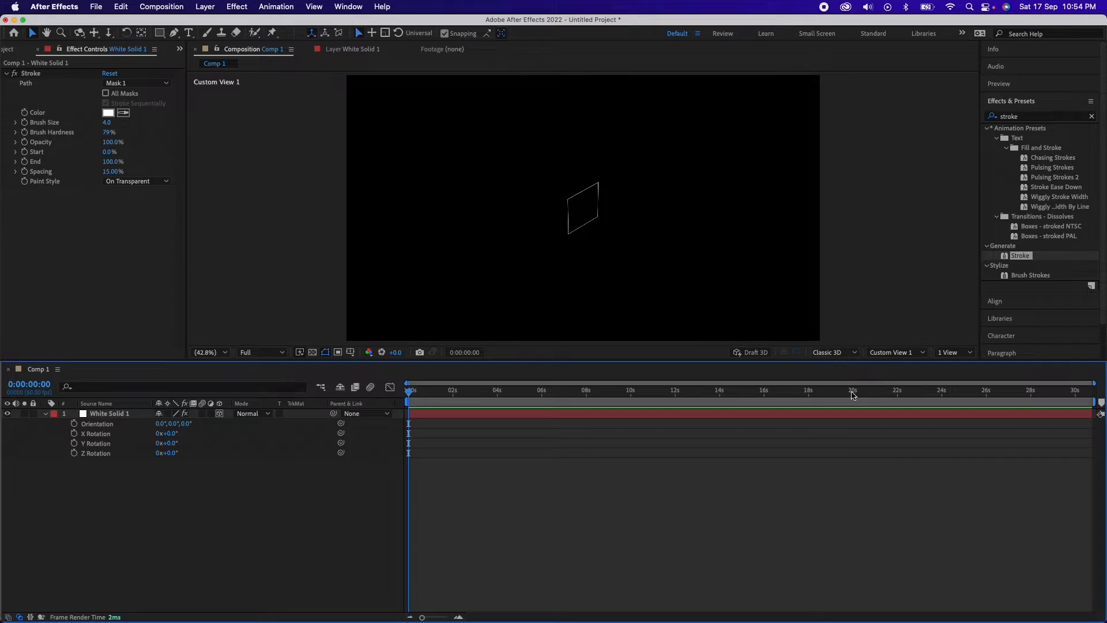
{"action": "left_click", "coordinate": [892, 352]}
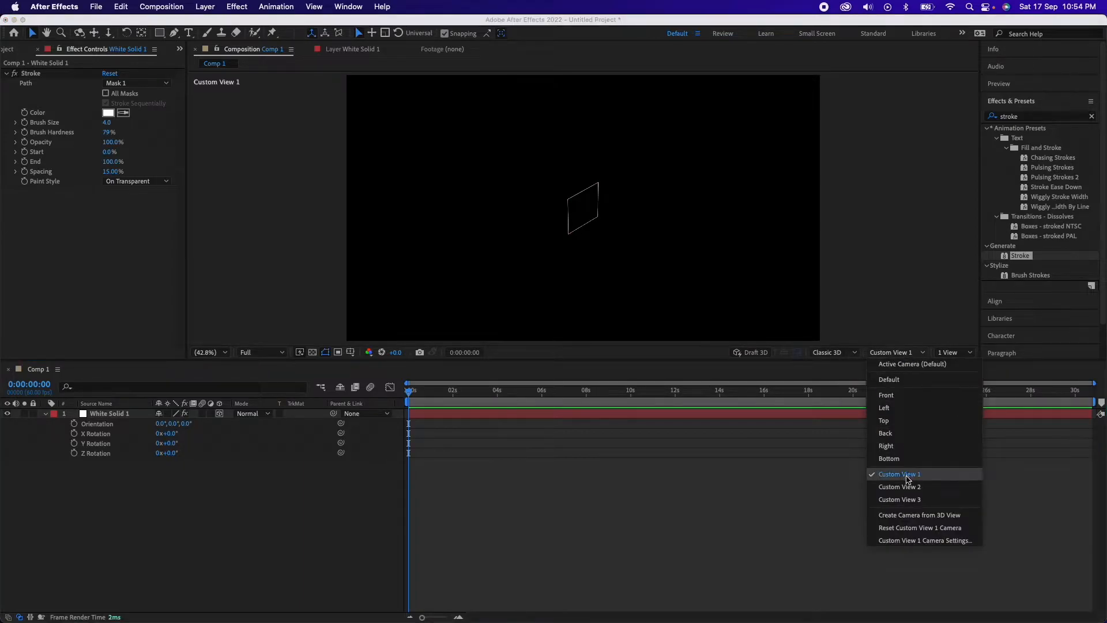
{"action": "left_click", "coordinate": [898, 474]}
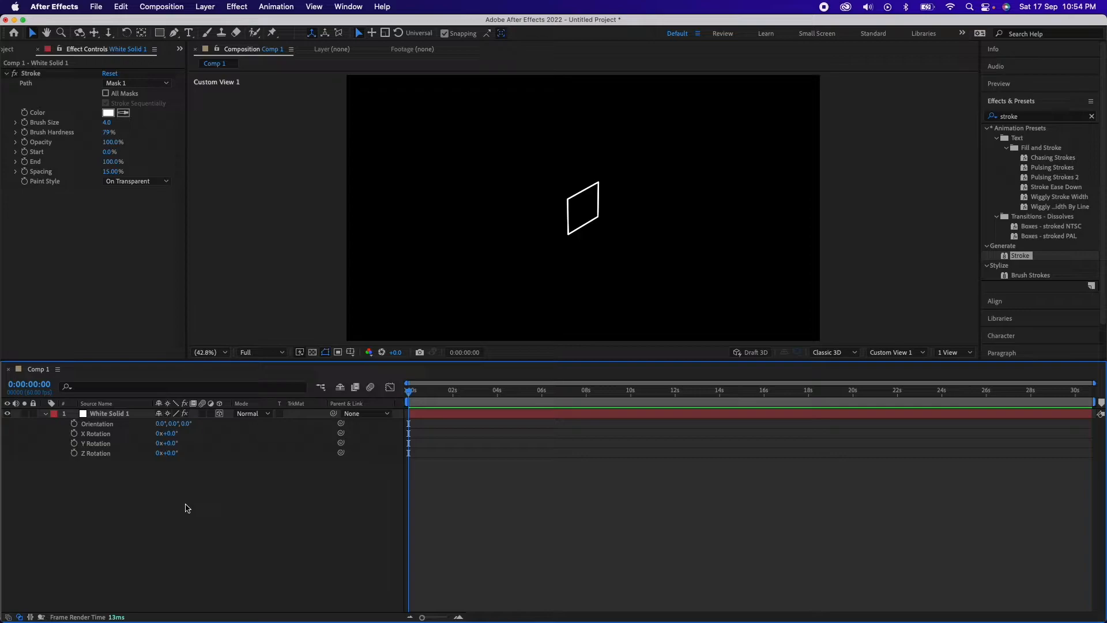
Duplicate the square, rotate the copy to Y Rotation -90°, and fit the composition in view
{"action": "left_click", "coordinate": [109, 413]}
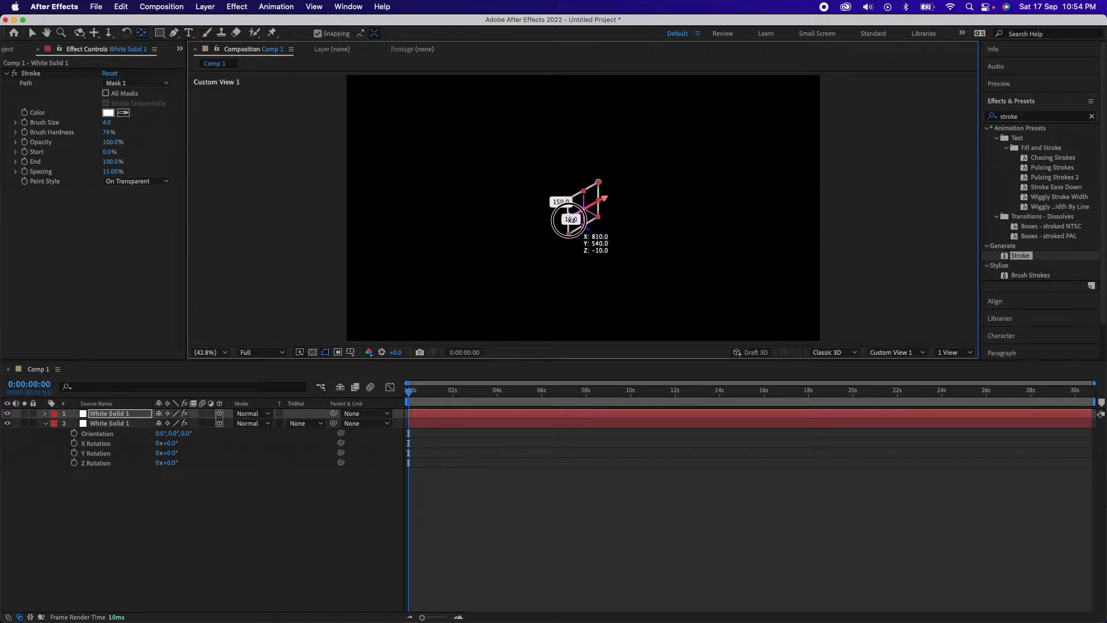
{"action": "left_click_drag", "start_coordinate": [579, 219], "coordinate": [572, 218]}
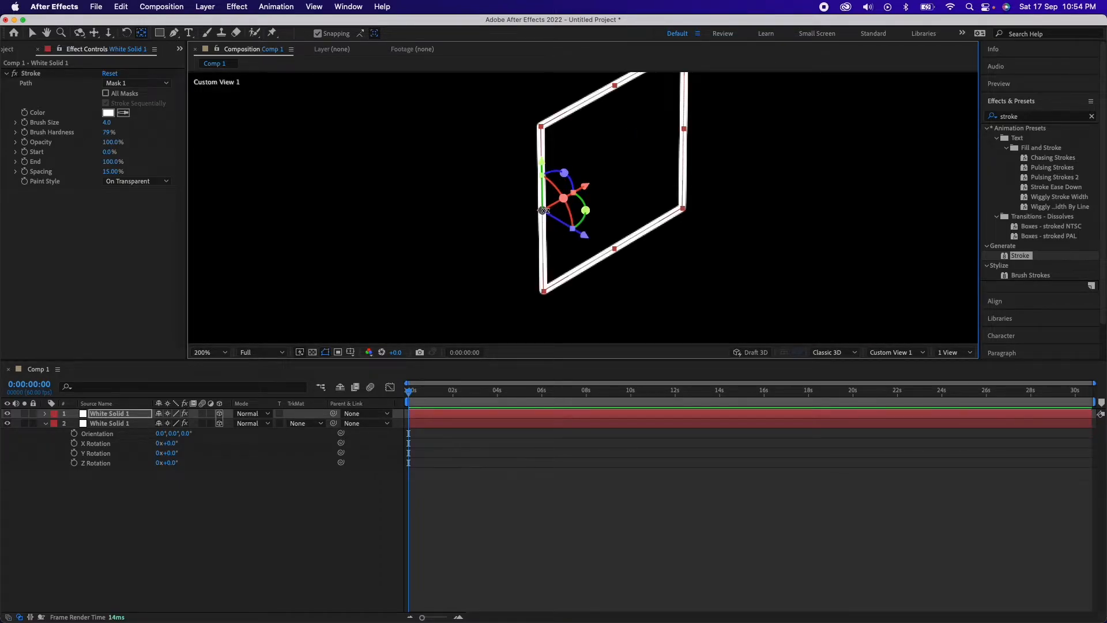
{"action": "left_click", "coordinate": [208, 352]}
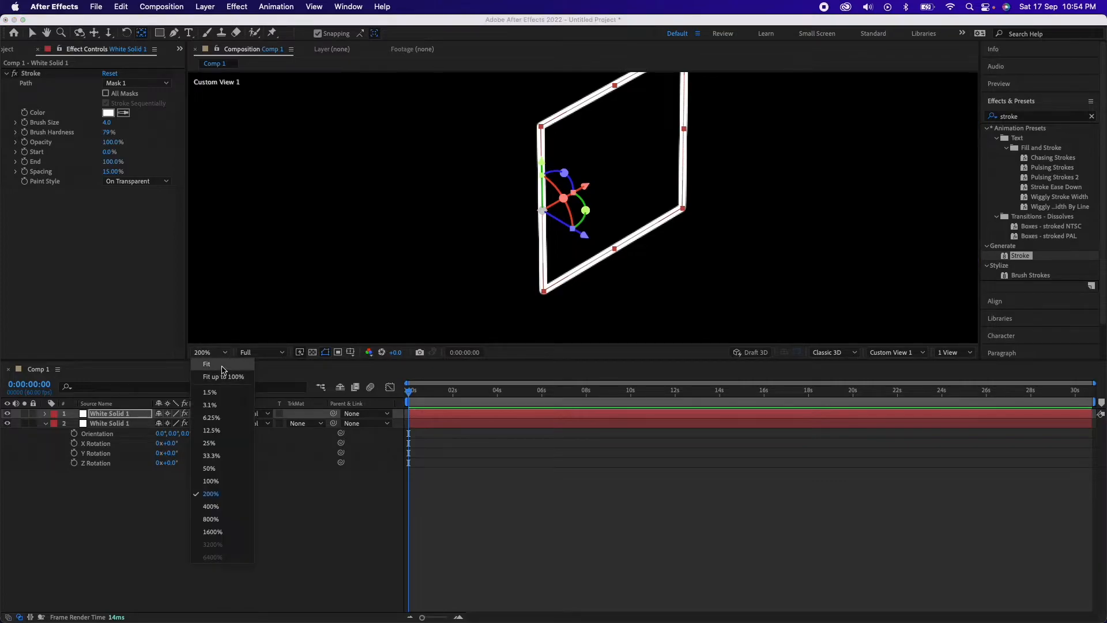
{"action": "left_click", "coordinate": [207, 363]}
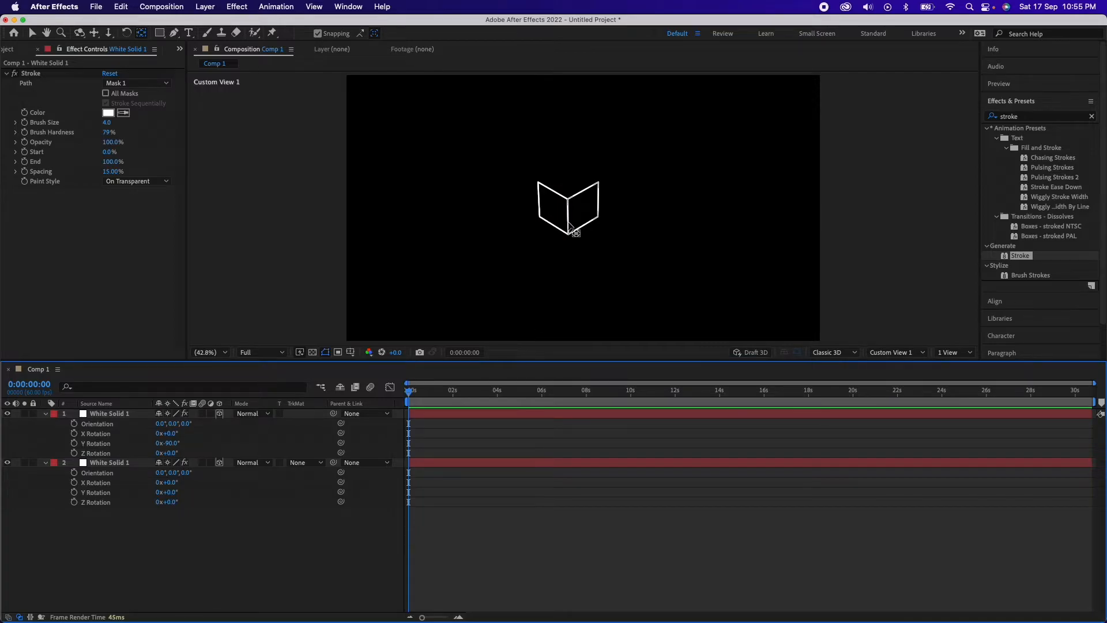
Duplicate and position two more square faces to close the four-layer wireframe cube
{"action": "left_click", "coordinate": [109, 413]}
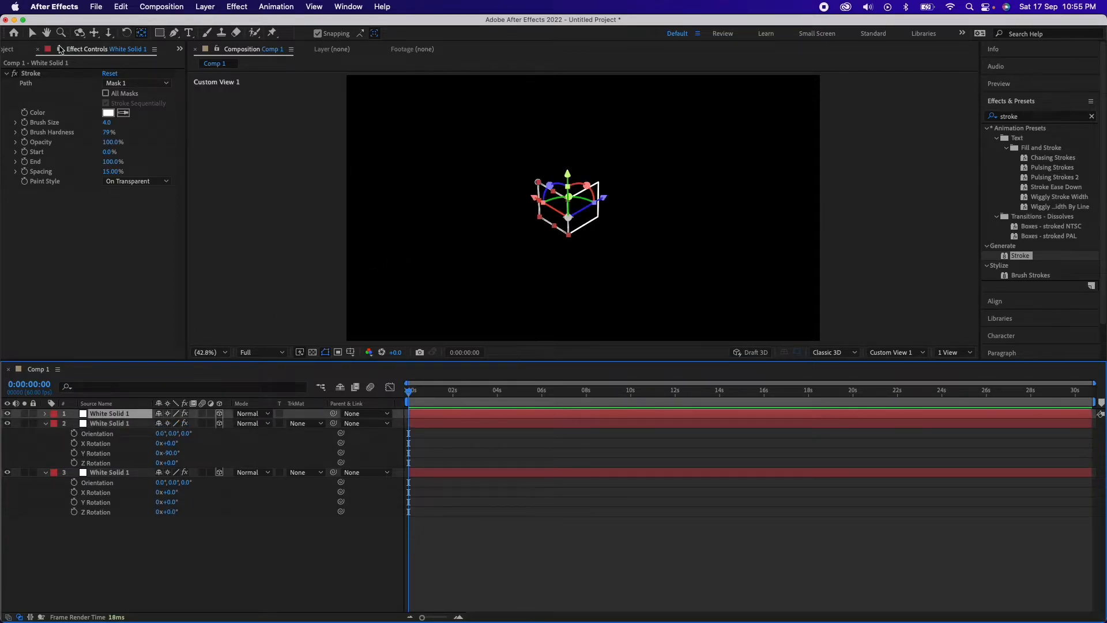
{"action": "left_click", "coordinate": [32, 33]}
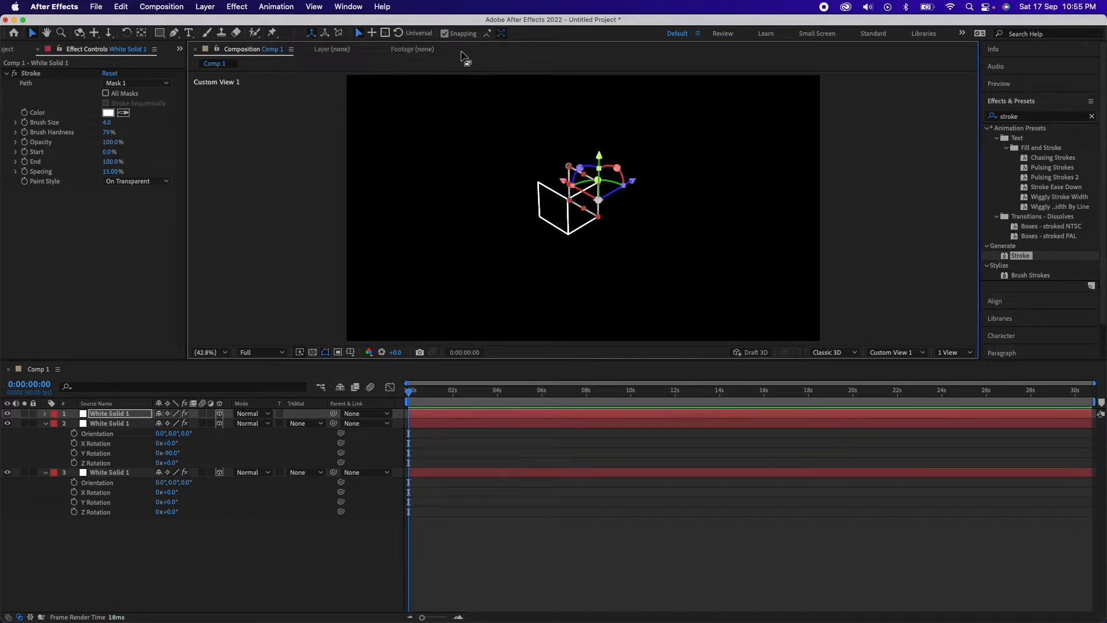
{"action": "mouse_move", "coordinate": [496, 68]}
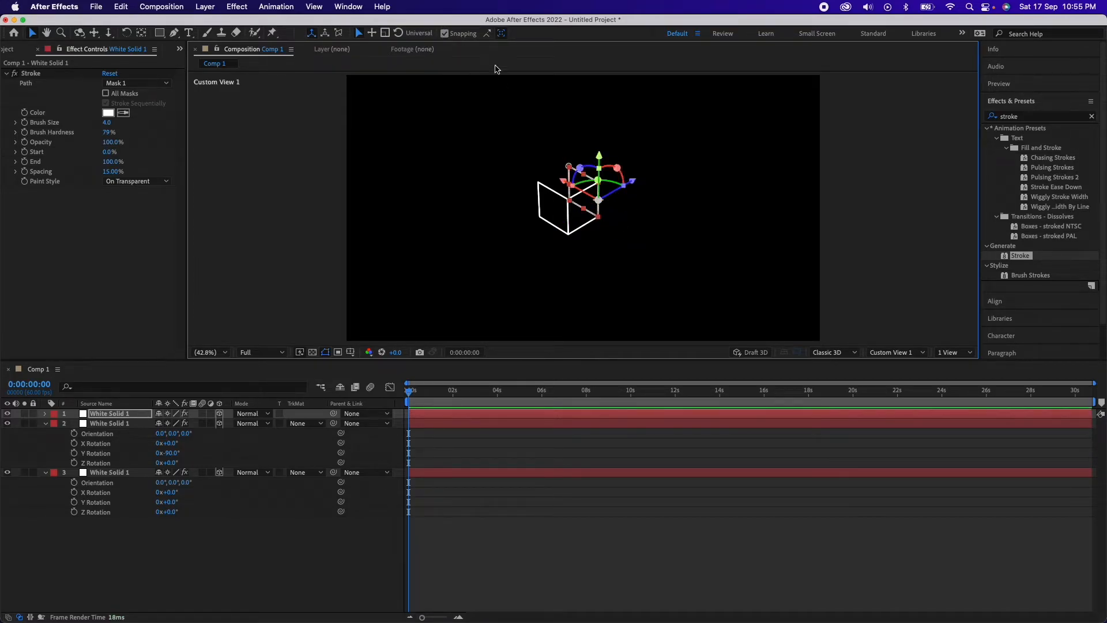
{"action": "mouse_move", "coordinate": [622, 201]}
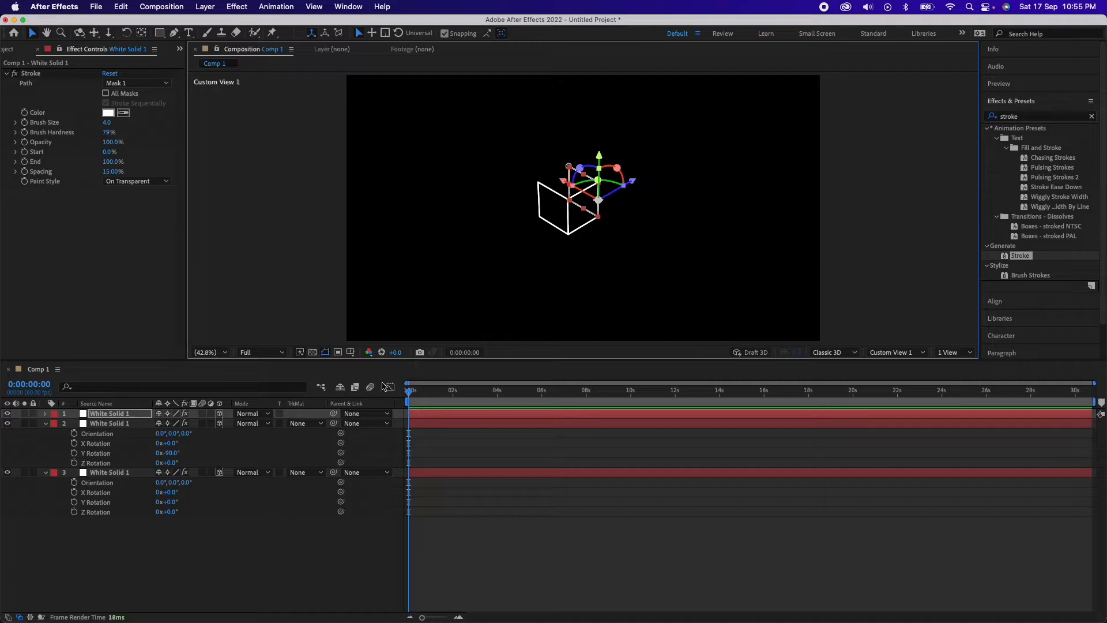
{"action": "left_click", "coordinate": [212, 532]}
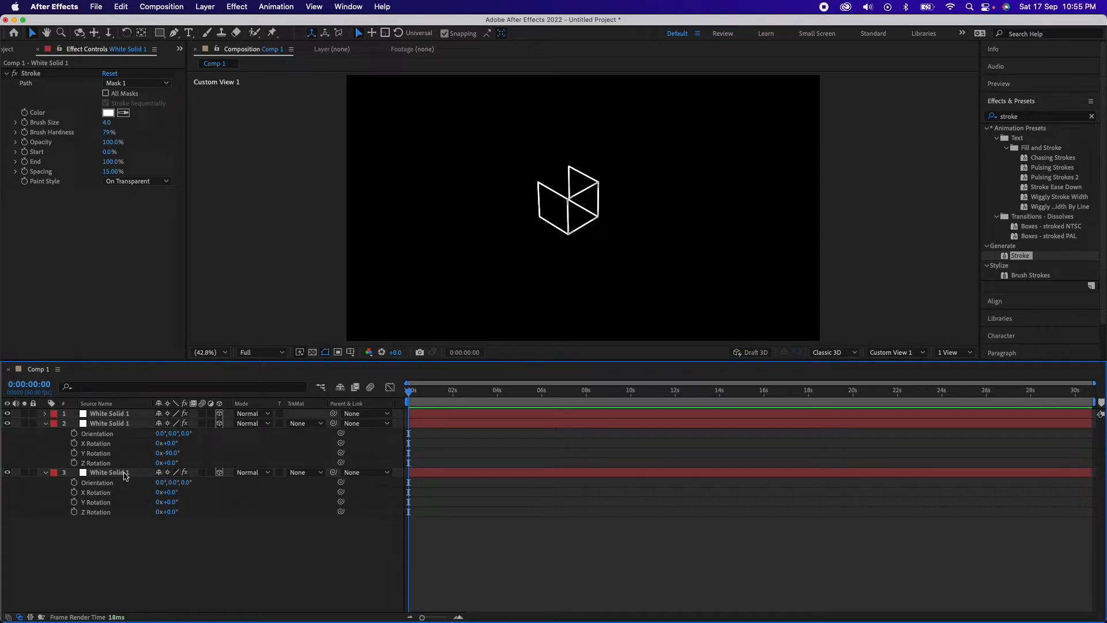
{"action": "left_click", "coordinate": [109, 471]}
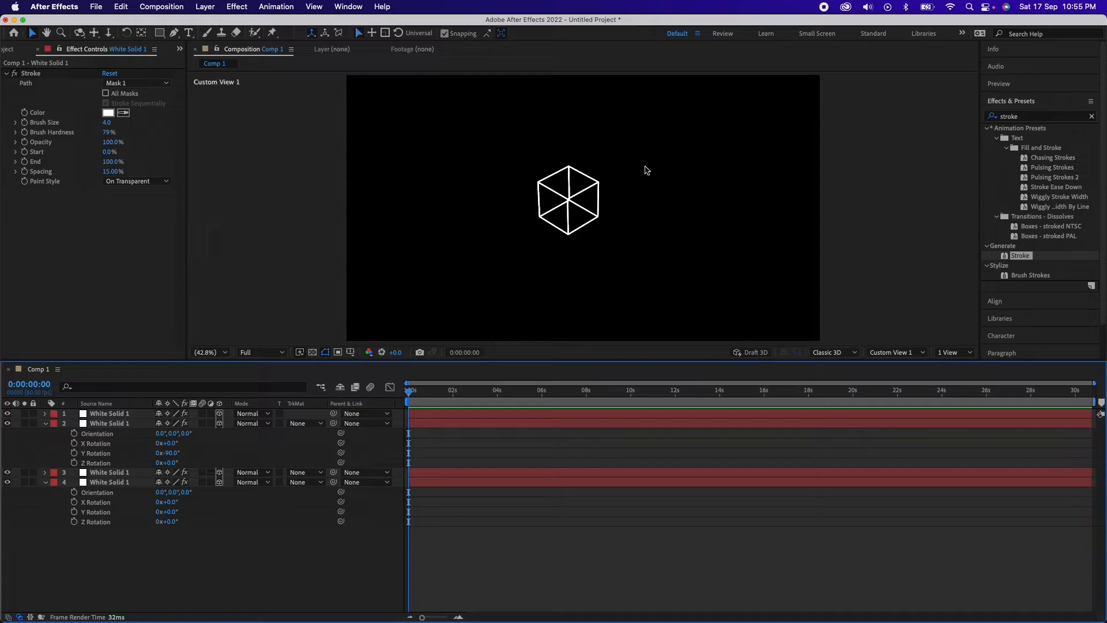
{"action": "mouse_move", "coordinate": [900, 355]}
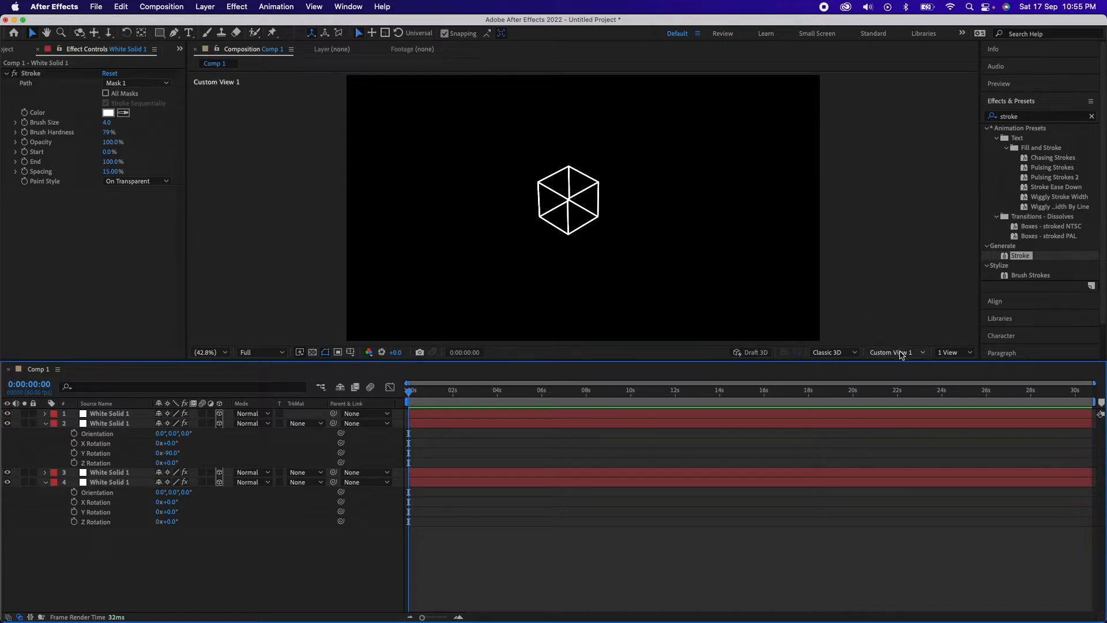
Pre-compose all four faces into a '3d cube' layer and enable its 3D switch
{"action": "left_click", "coordinate": [891, 353]}
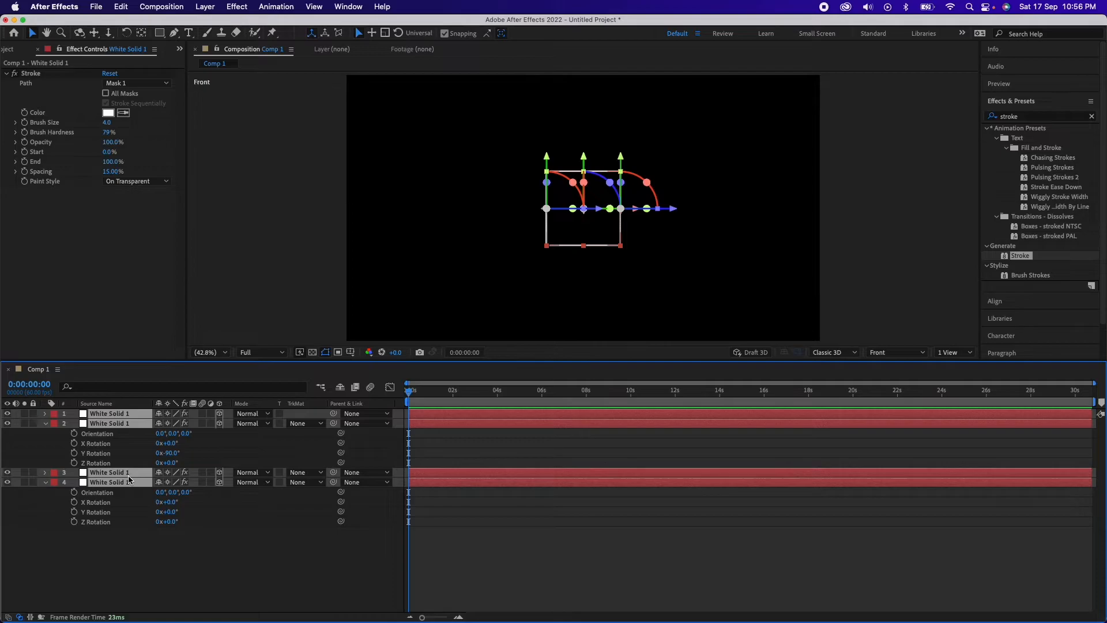
{"action": "right_click", "coordinate": [127, 479]}
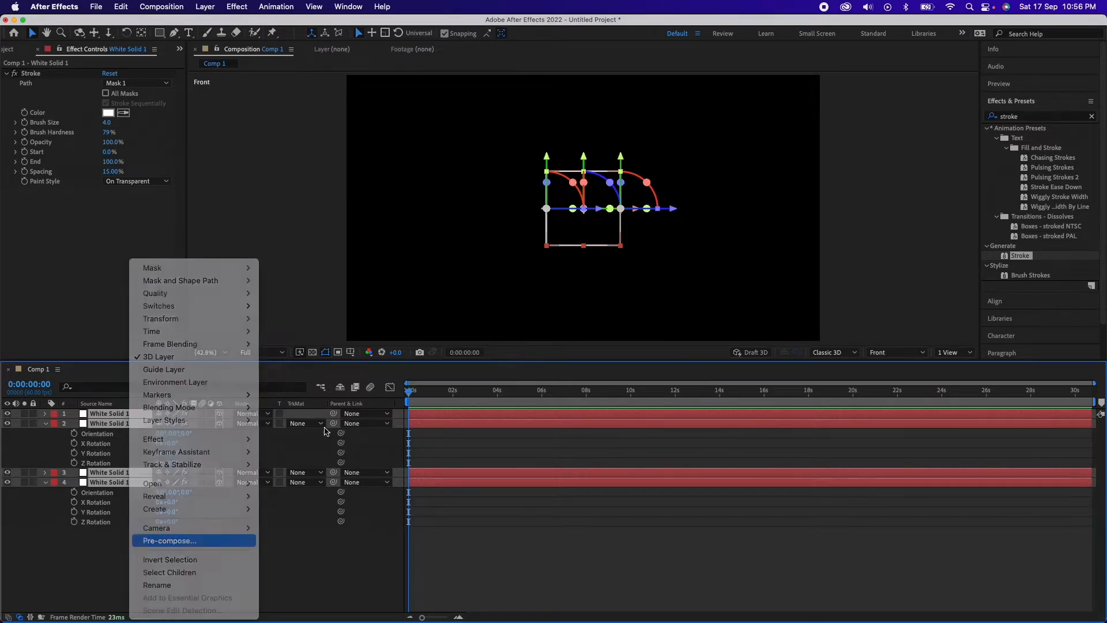
{"action": "left_click", "coordinate": [169, 540]}
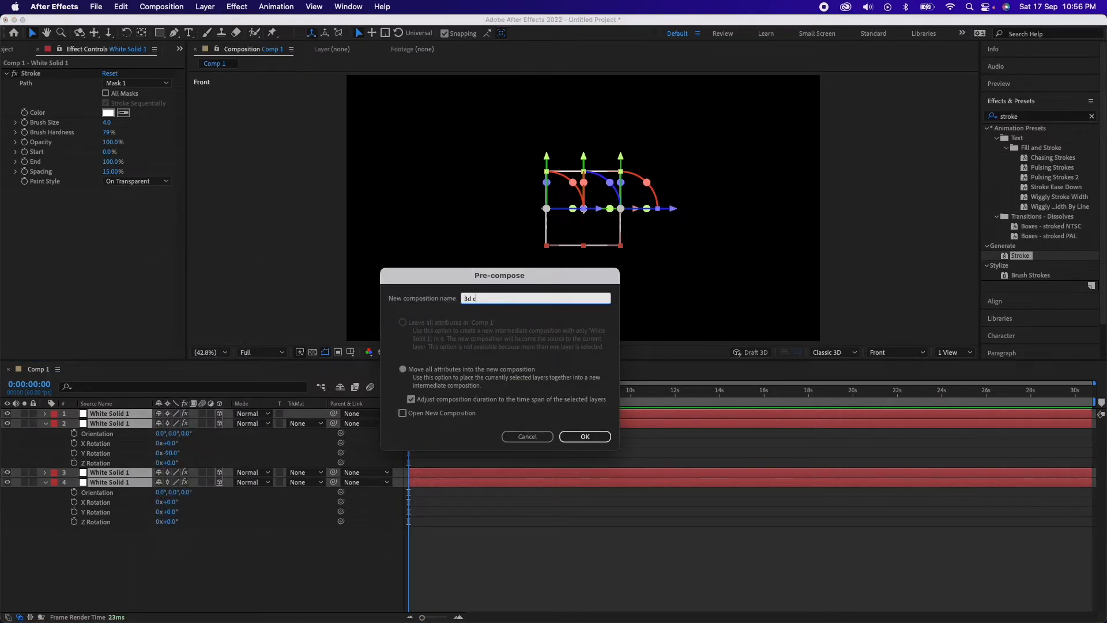
{"action": "left_click", "coordinate": [583, 436]}
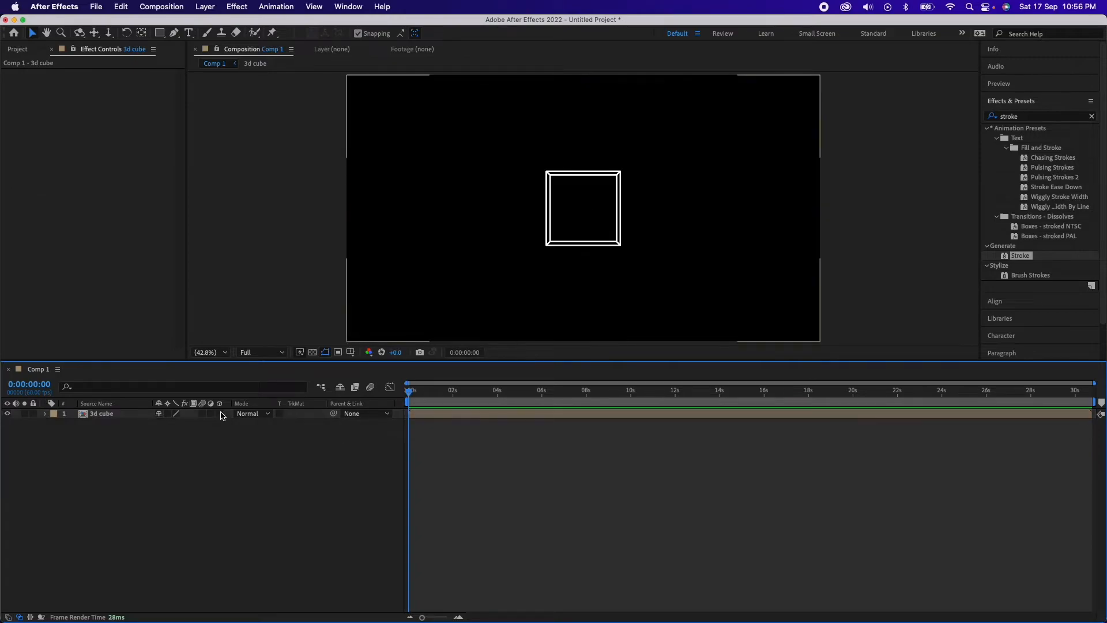
{"action": "left_click", "coordinate": [219, 413]}
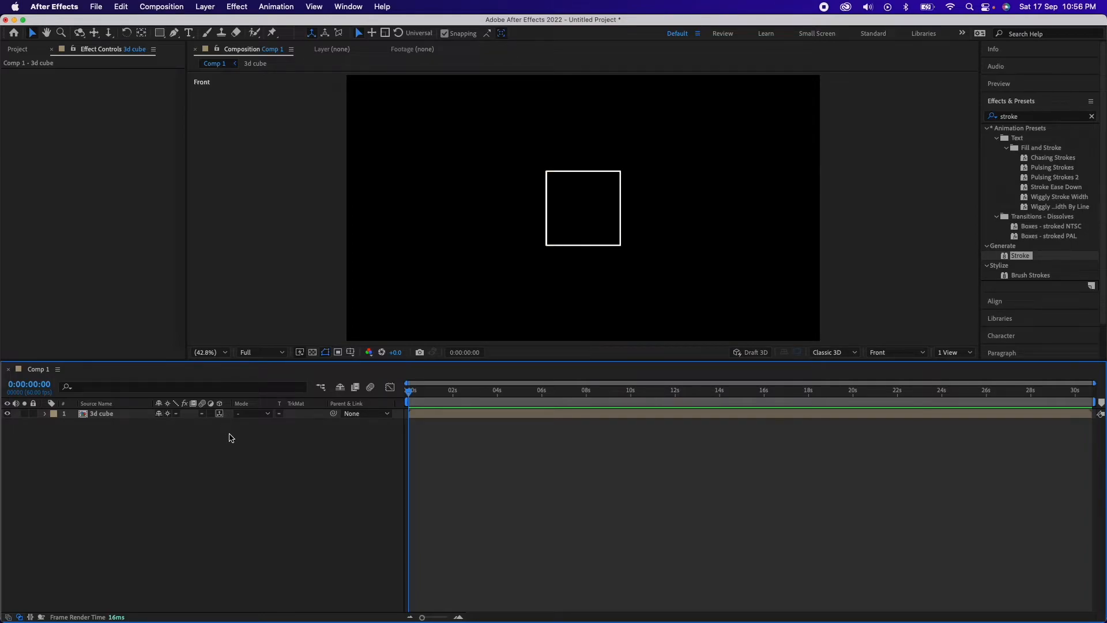
View the cube from Custom View 1 and select the 3d cube layer
{"action": "left_click", "coordinate": [894, 352]}
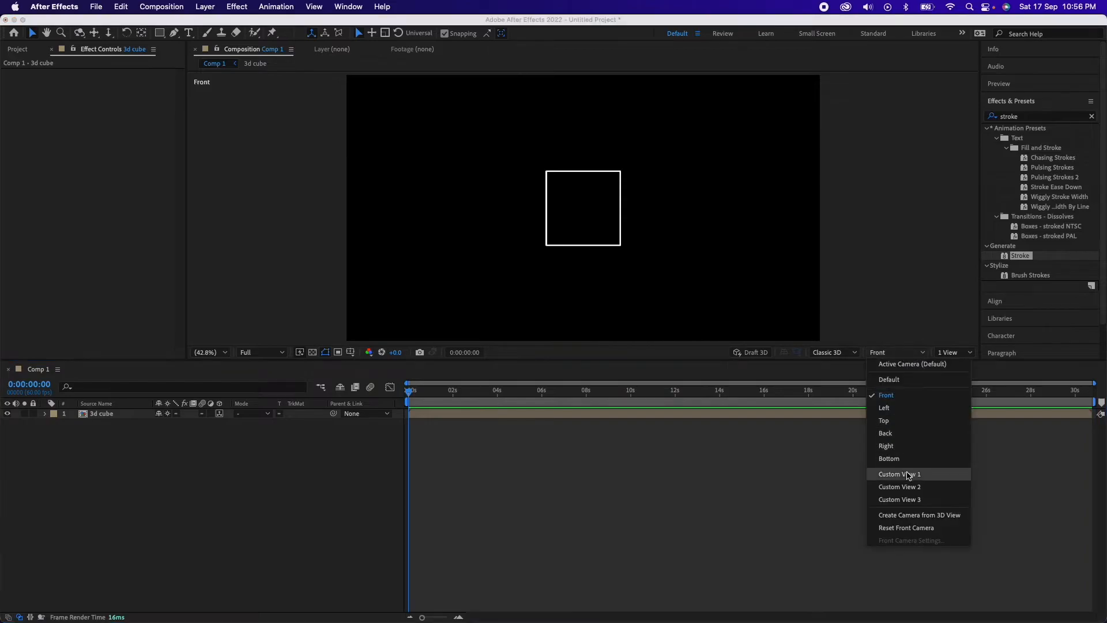
{"action": "left_click", "coordinate": [899, 474]}
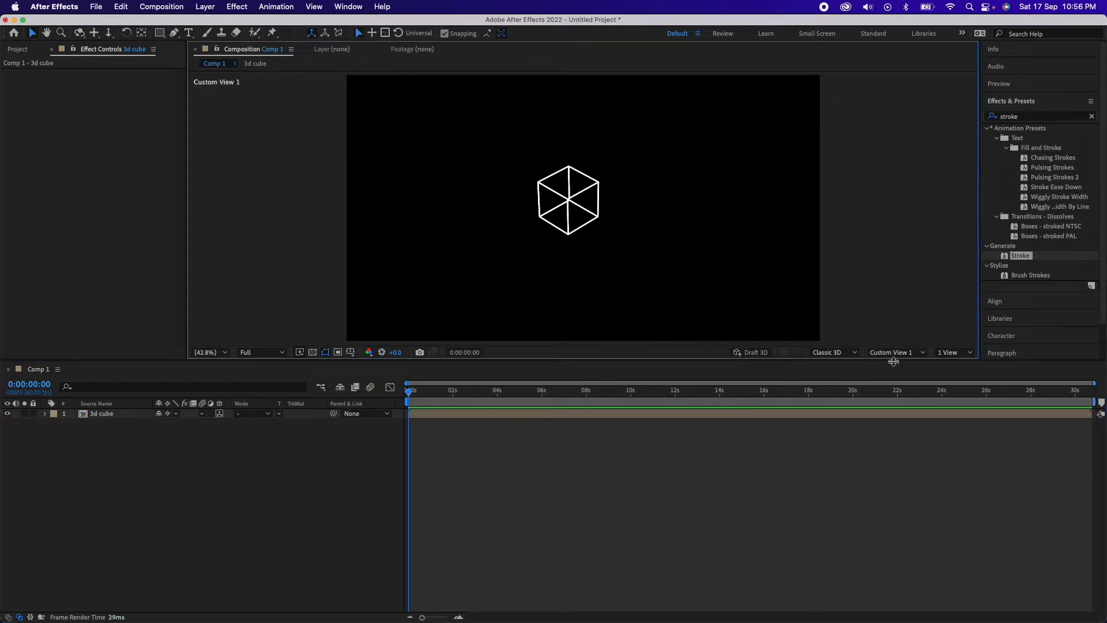
{"action": "left_click", "coordinate": [892, 352]}
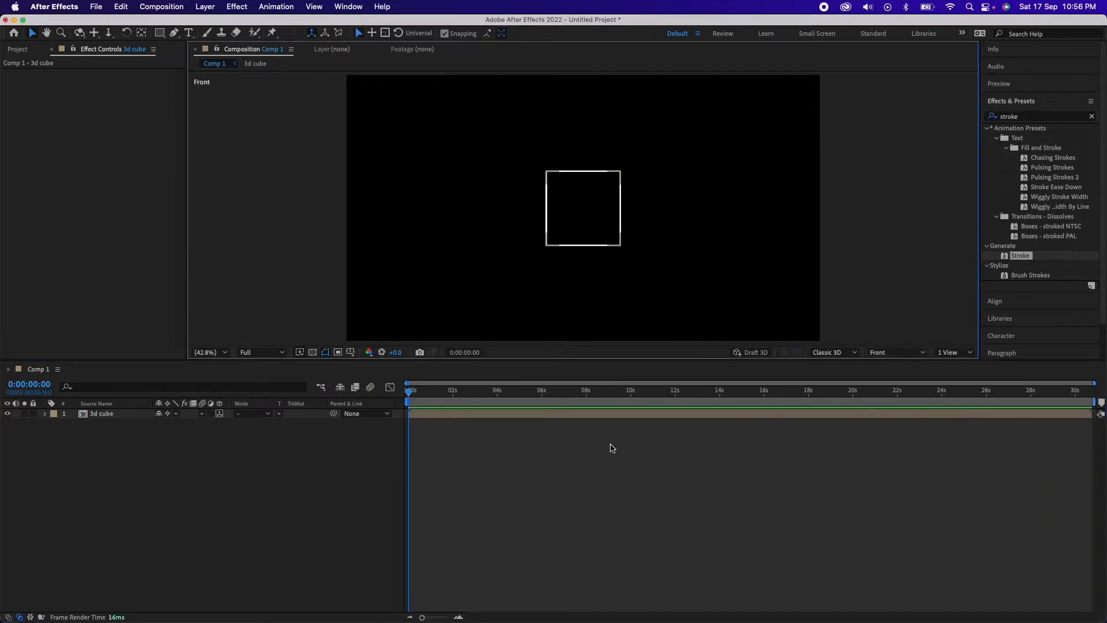
{"action": "left_click", "coordinate": [102, 413]}
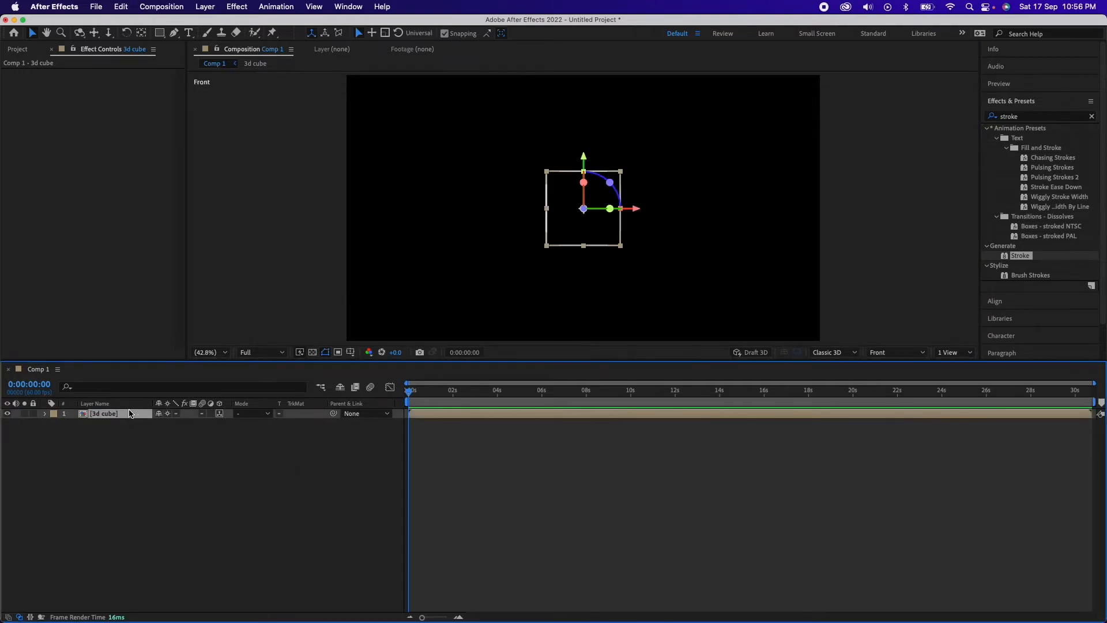
{"action": "mouse_move", "coordinate": [135, 431]}
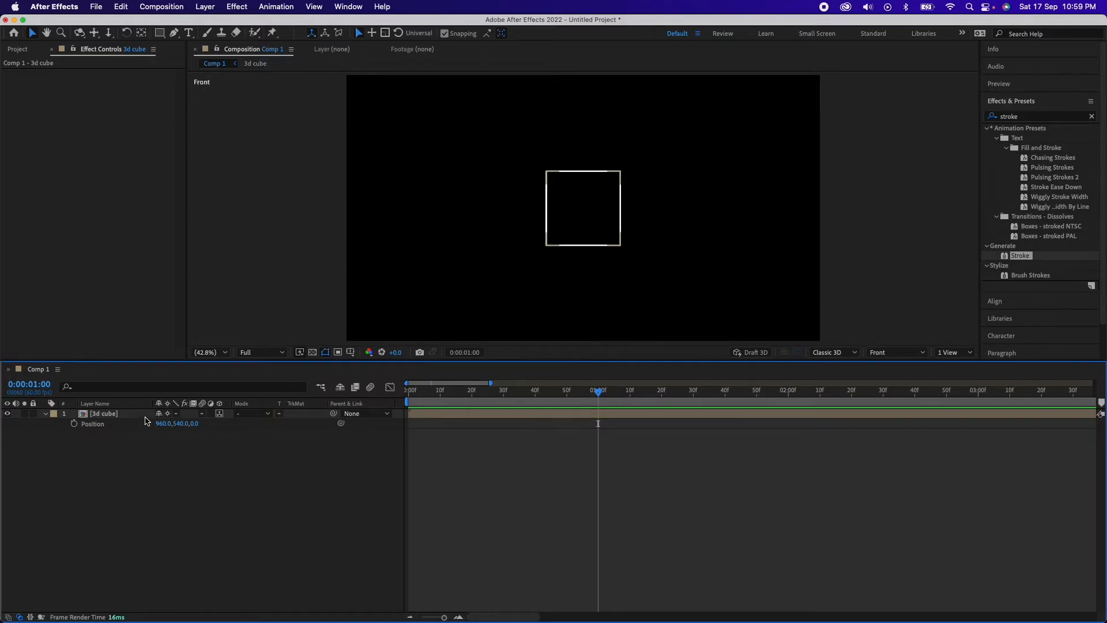
{"action": "left_click", "coordinate": [103, 413]}
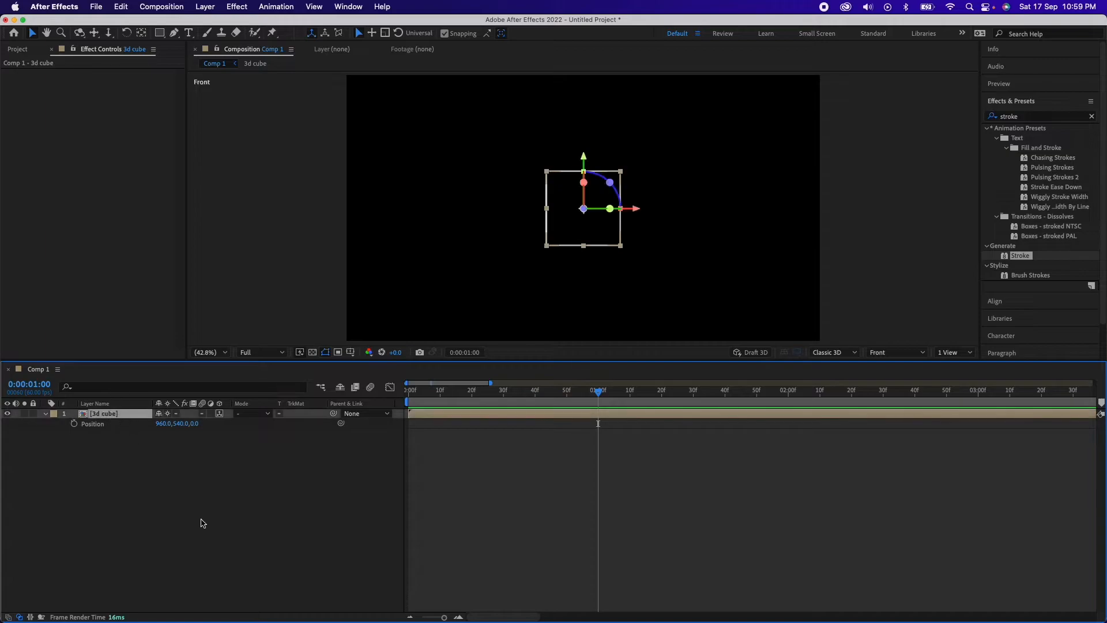
{"action": "mouse_move", "coordinate": [188, 492]}
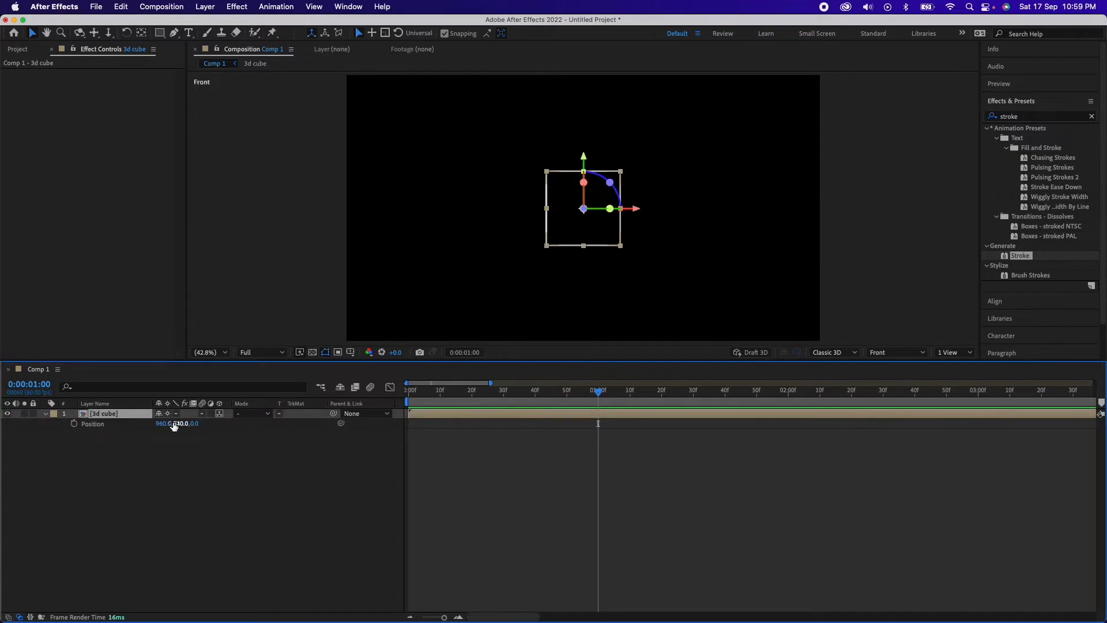
{"action": "left_click", "coordinate": [407, 388]}
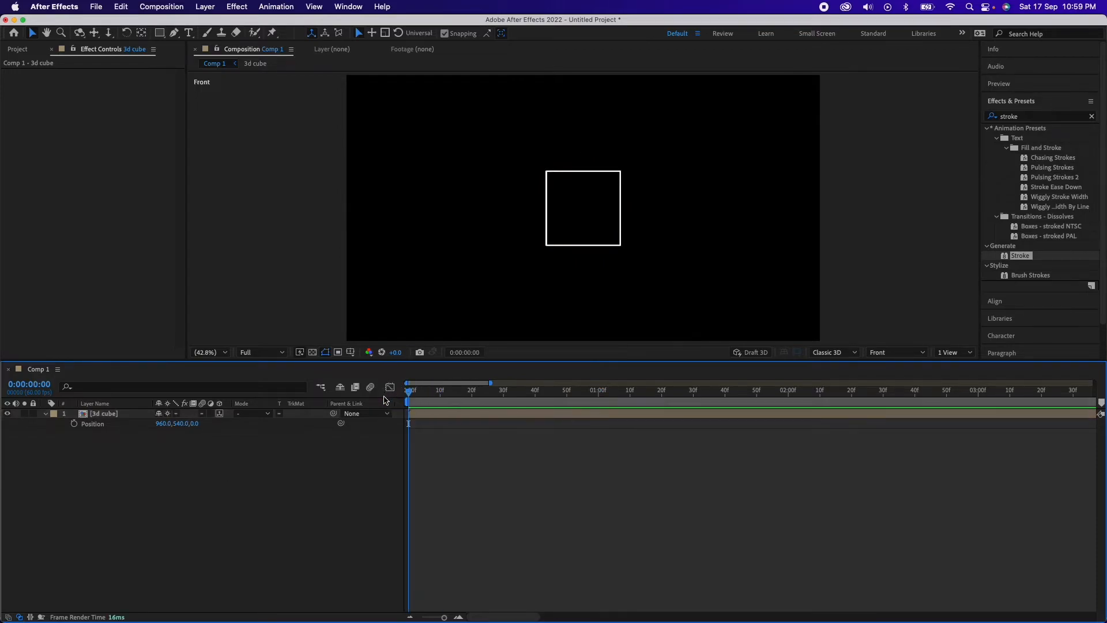
{"action": "left_click", "coordinate": [73, 423]}
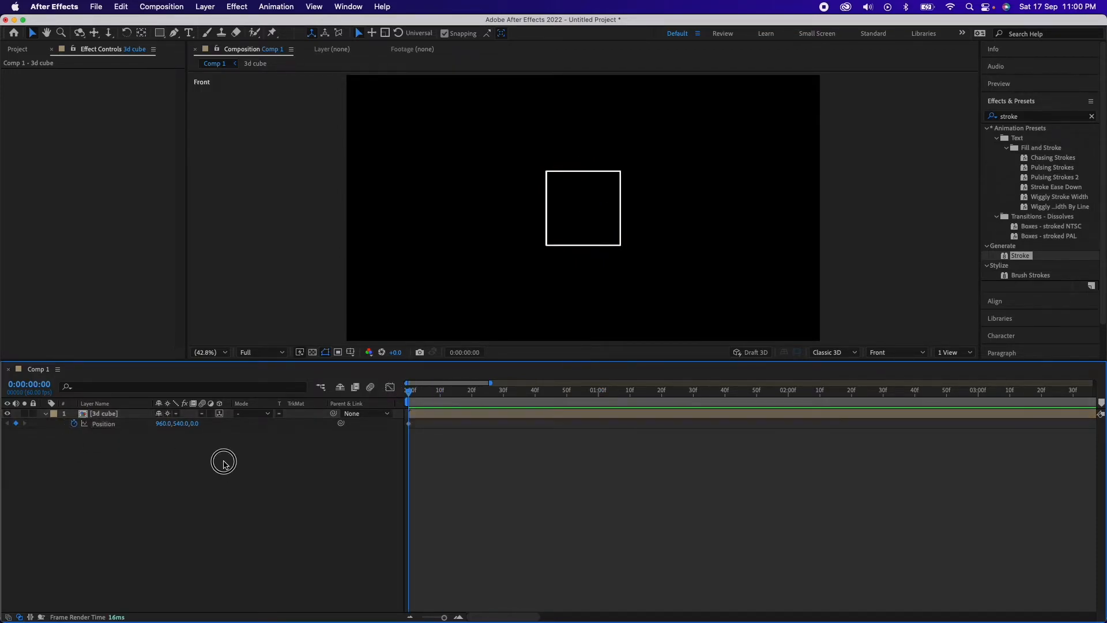
{"action": "mouse_move", "coordinate": [505, 399]}
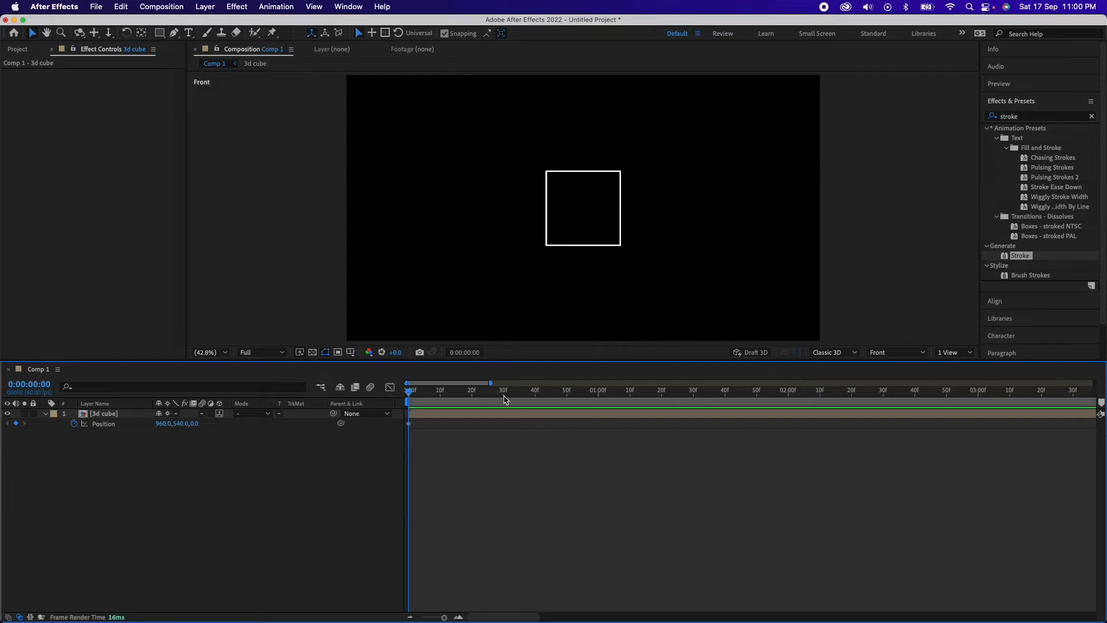
{"action": "left_click", "coordinate": [502, 389]}
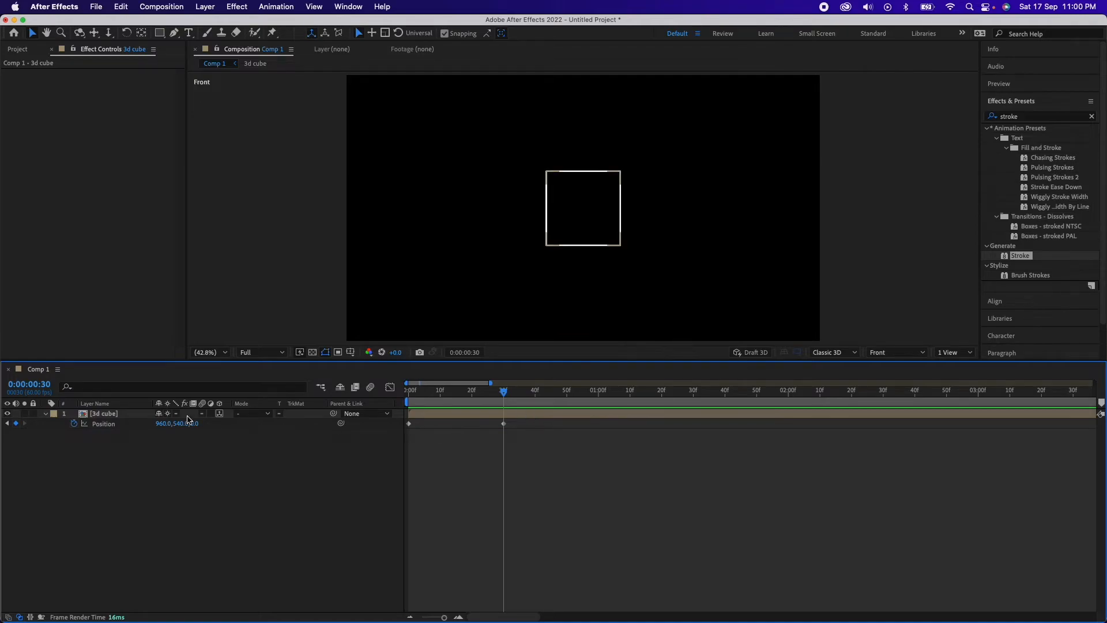
{"action": "left_click", "coordinate": [409, 389]}
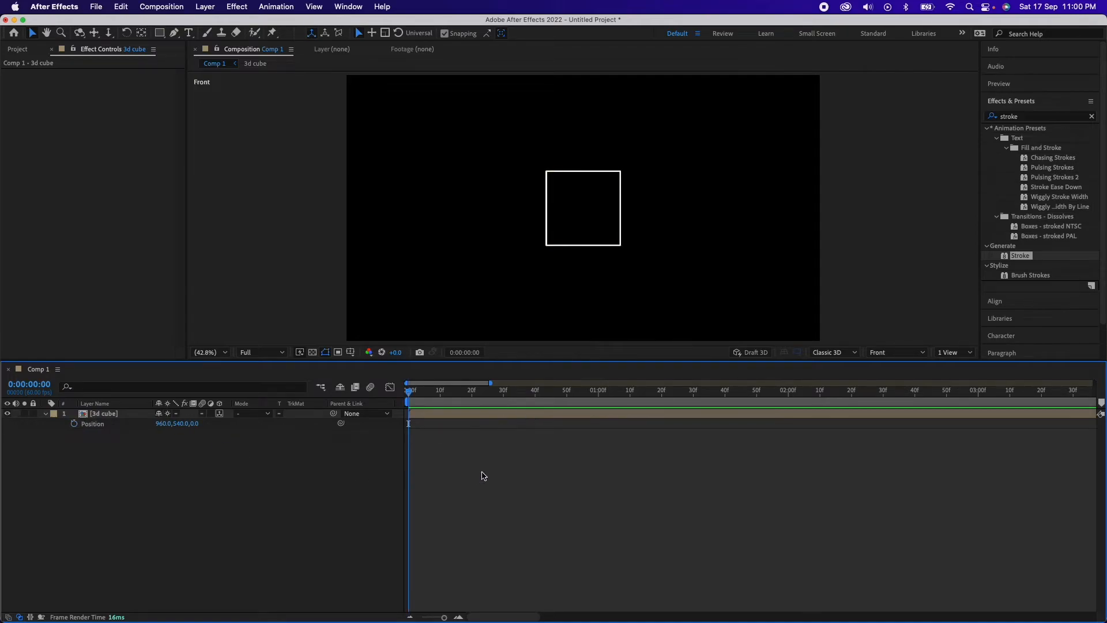
{"action": "mouse_move", "coordinate": [505, 505]}
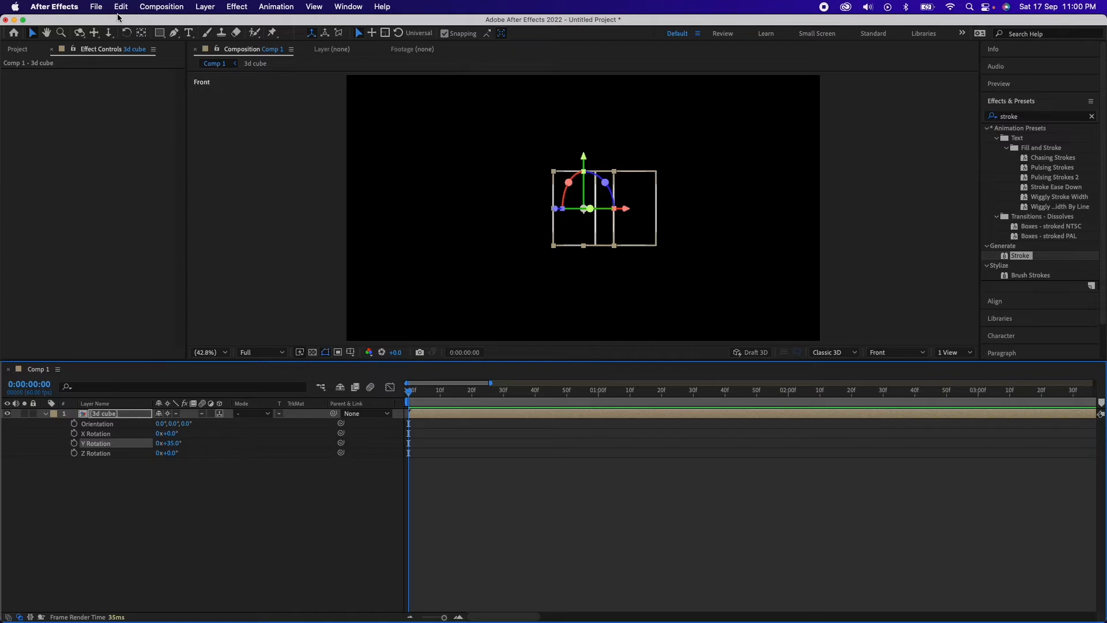
{"action": "mouse_move", "coordinate": [93, 34]}
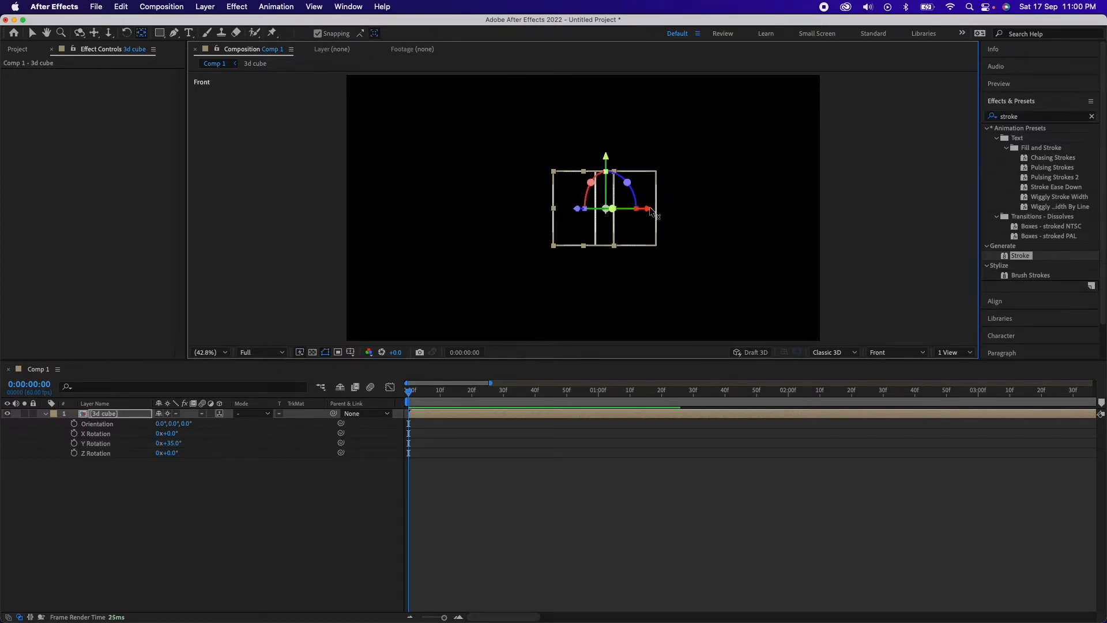
Cycle the 3D View to another side, return to Active Camera and reselect the 3d cube layer
{"action": "left_click", "coordinate": [897, 352]}
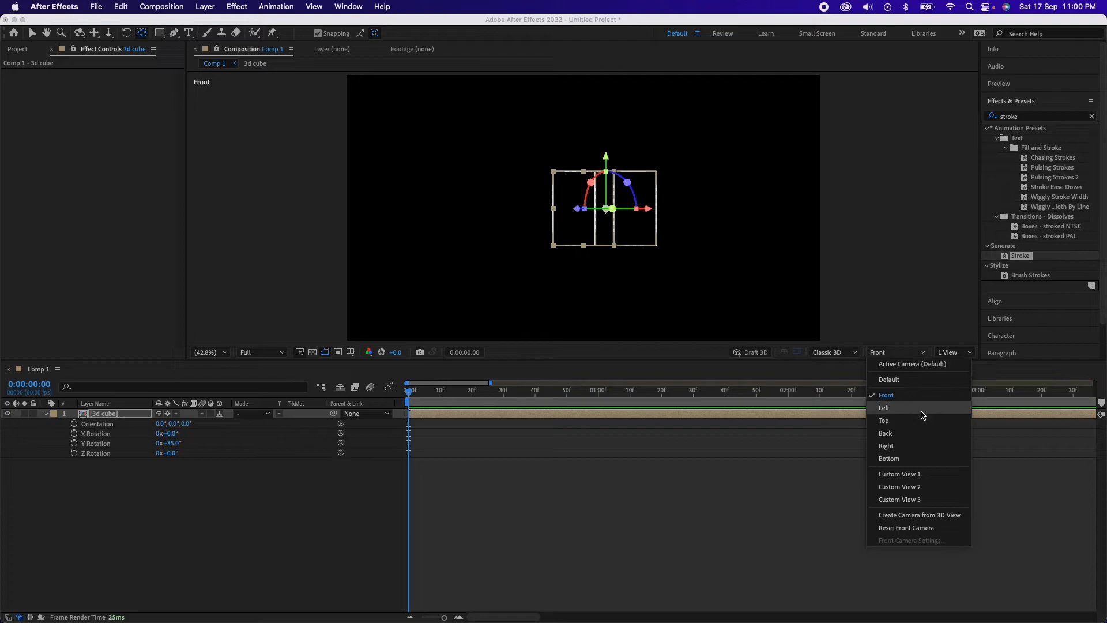
{"action": "left_click", "coordinate": [884, 420]}
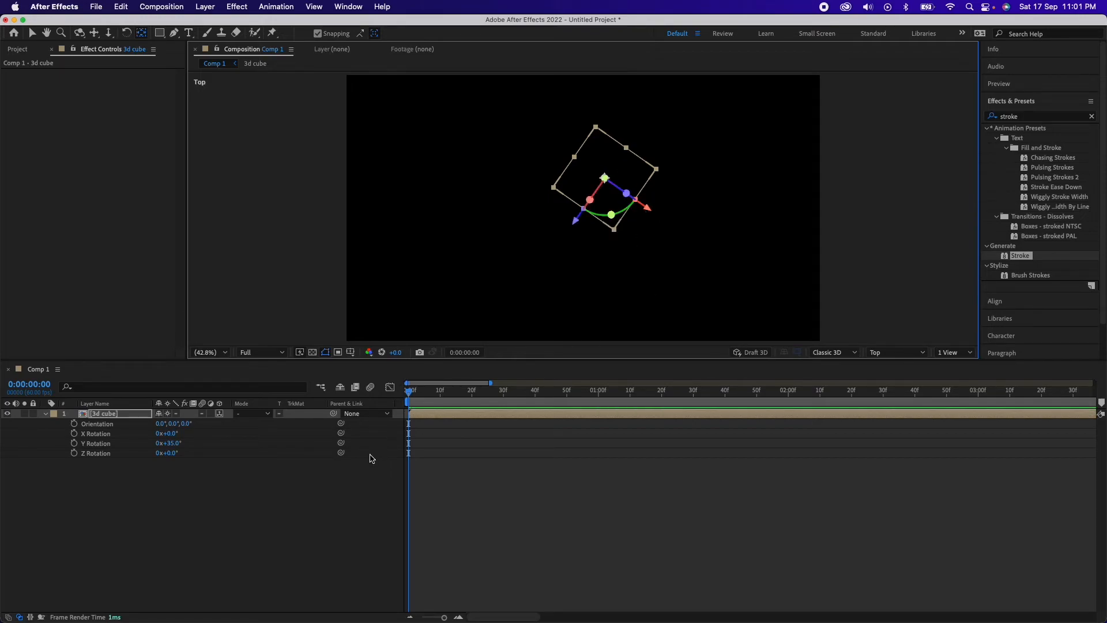
{"action": "left_click", "coordinate": [894, 352]}
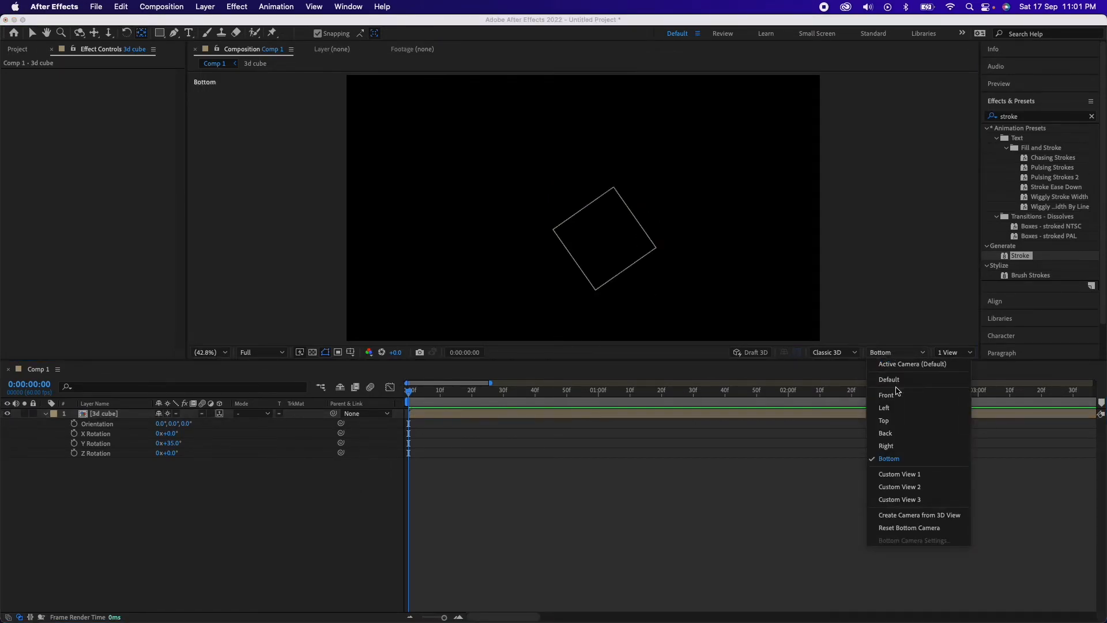
{"action": "left_click", "coordinate": [911, 363]}
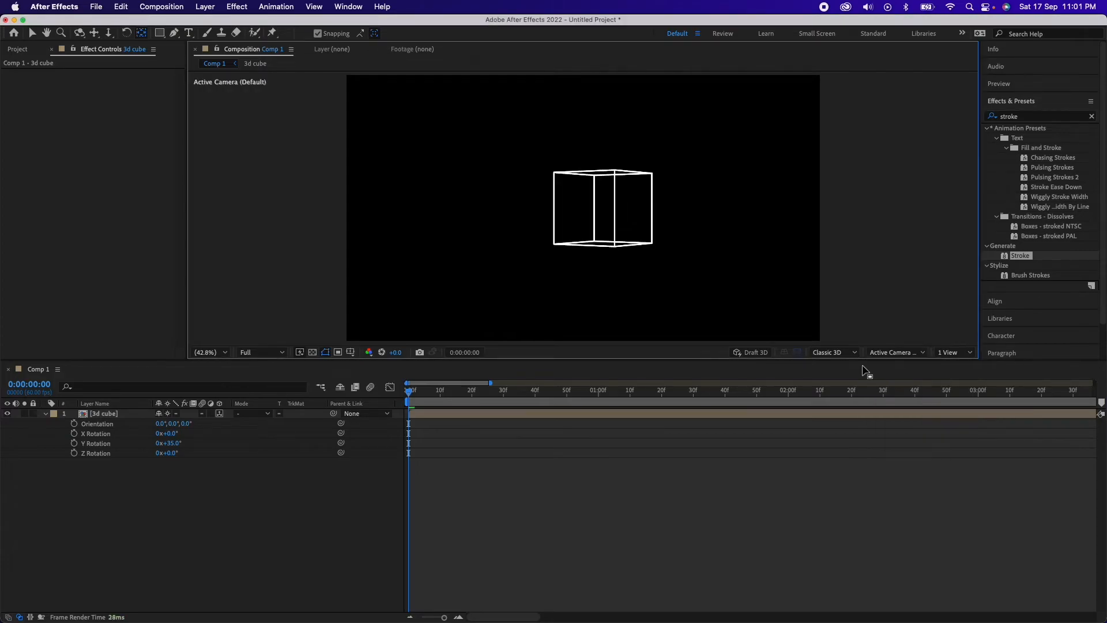
{"action": "left_click", "coordinate": [103, 413]}
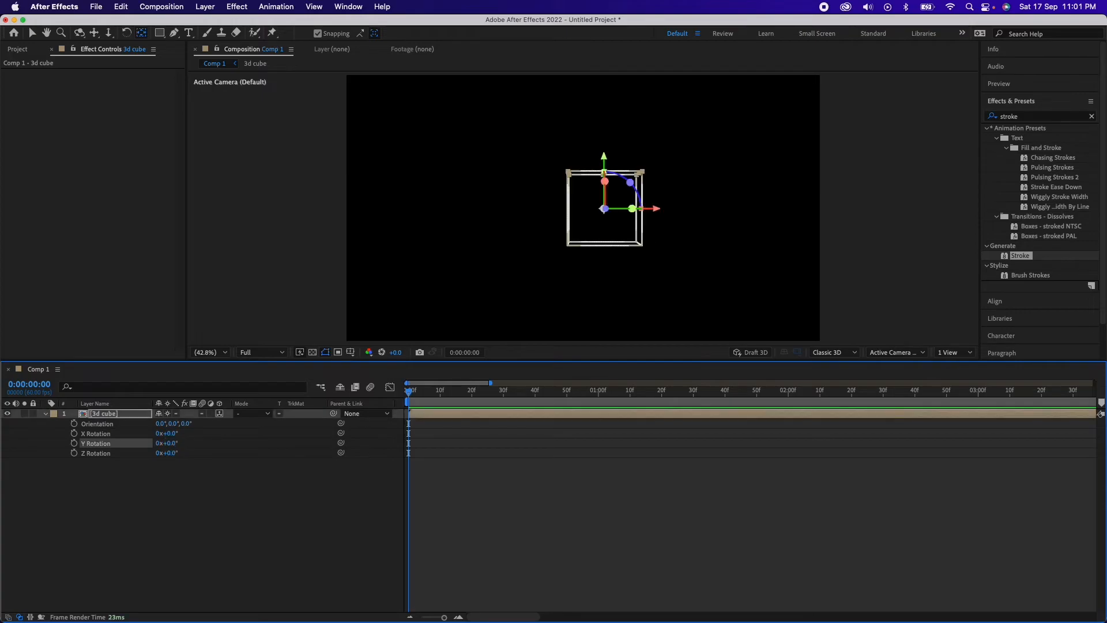
Set Position and X/Y/Z Rotation keyframes at 0, 1 and 2 s, then preview the tumble
{"action": "left_click", "coordinate": [367, 458]}
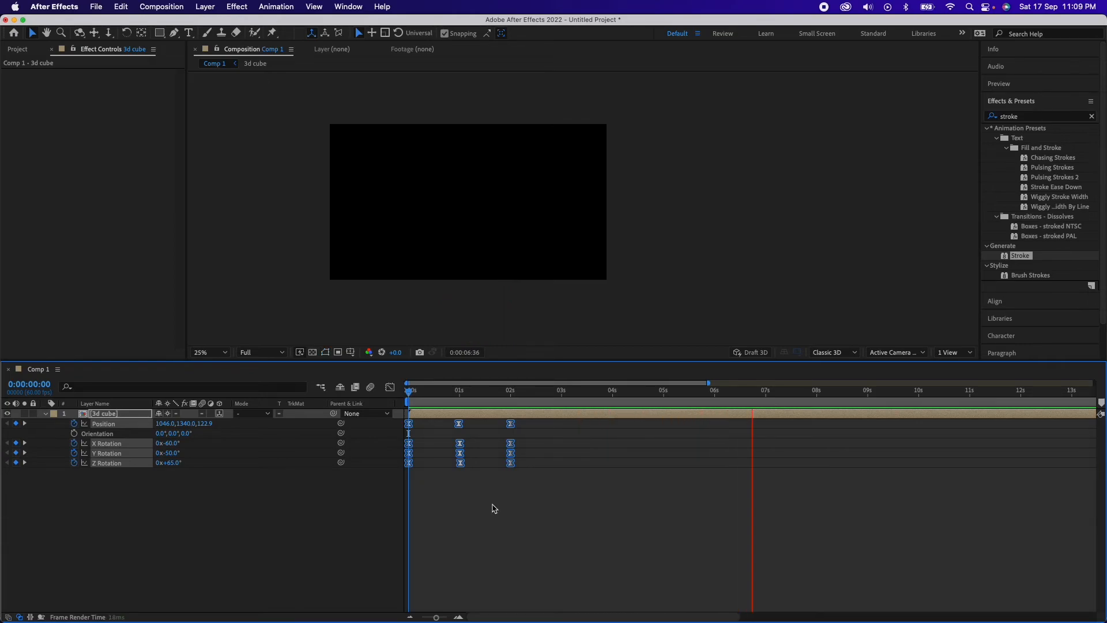
{"action": "left_click", "coordinate": [512, 390]}
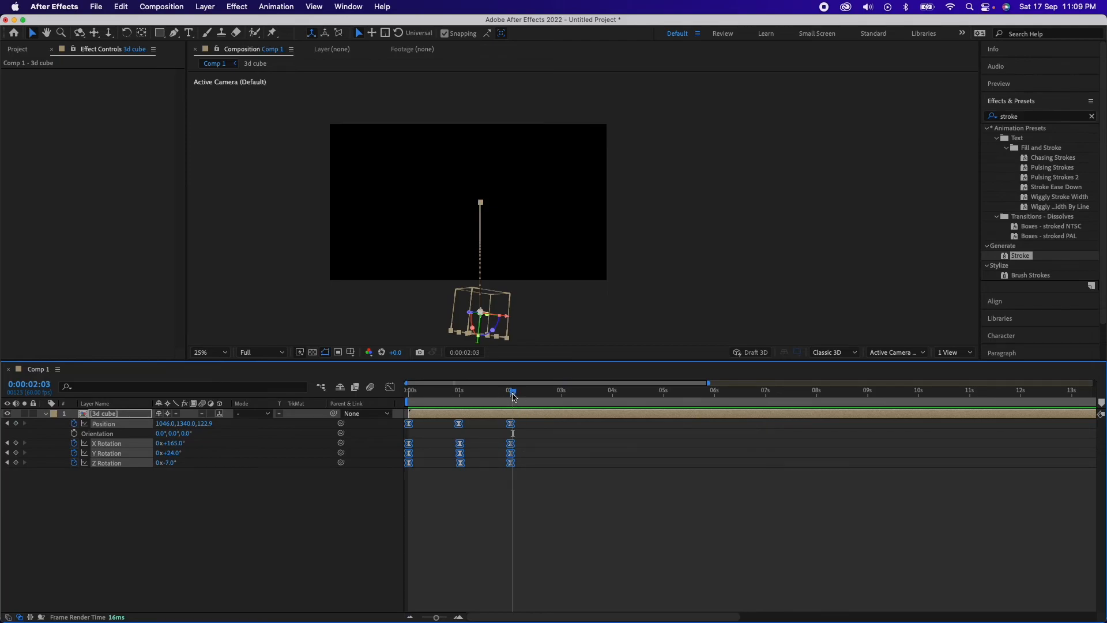
{"action": "left_click", "coordinate": [408, 389]}
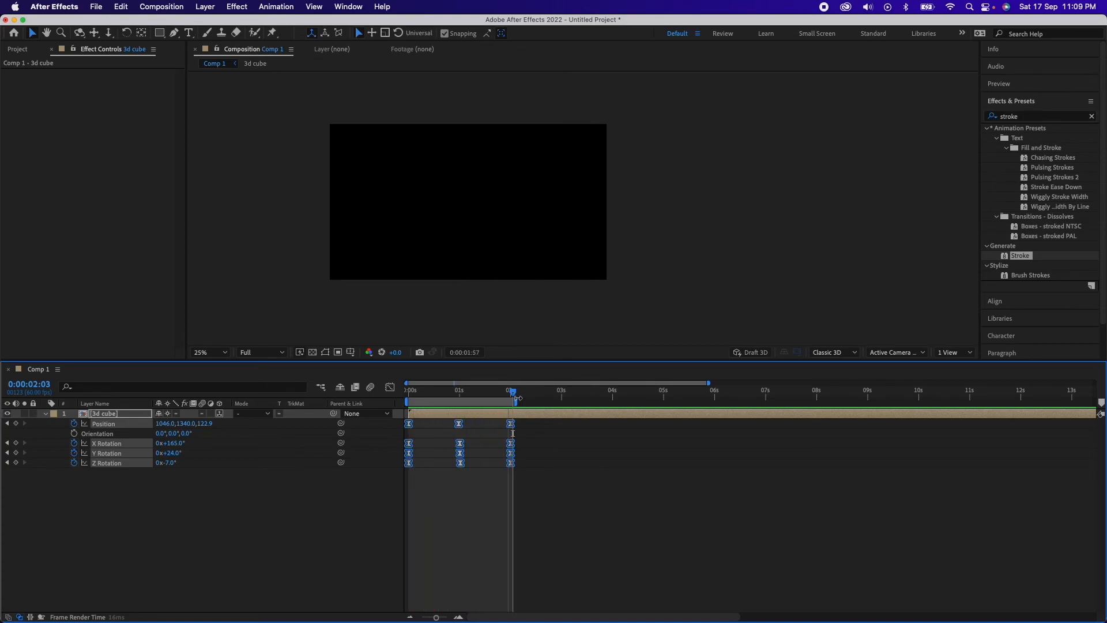
{"action": "left_click", "coordinate": [512, 389]}
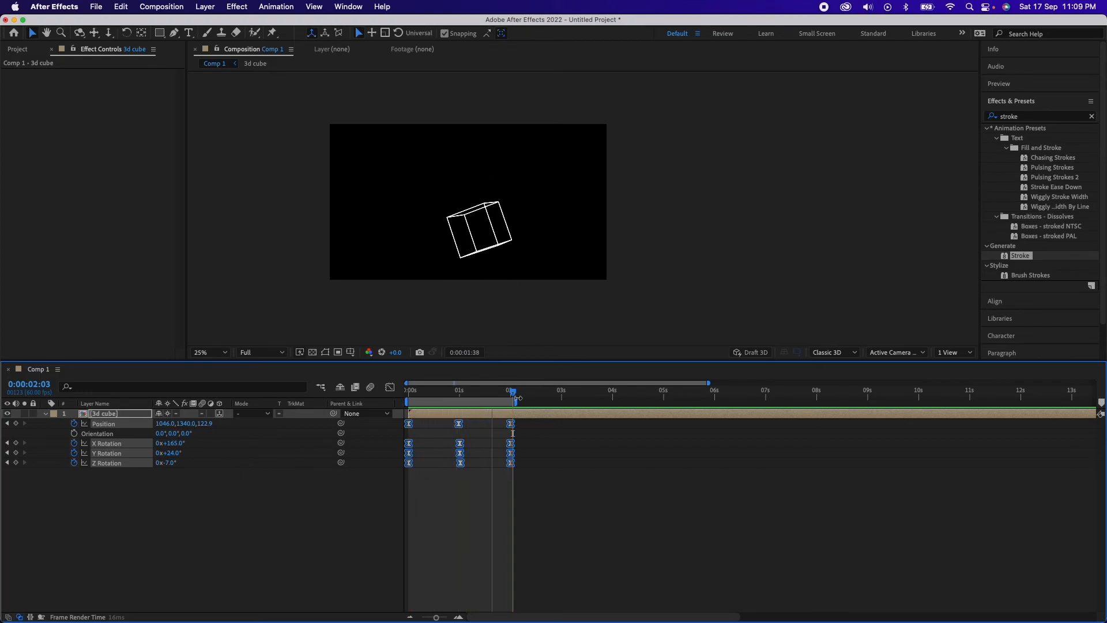
{"action": "left_click", "coordinate": [491, 388]}
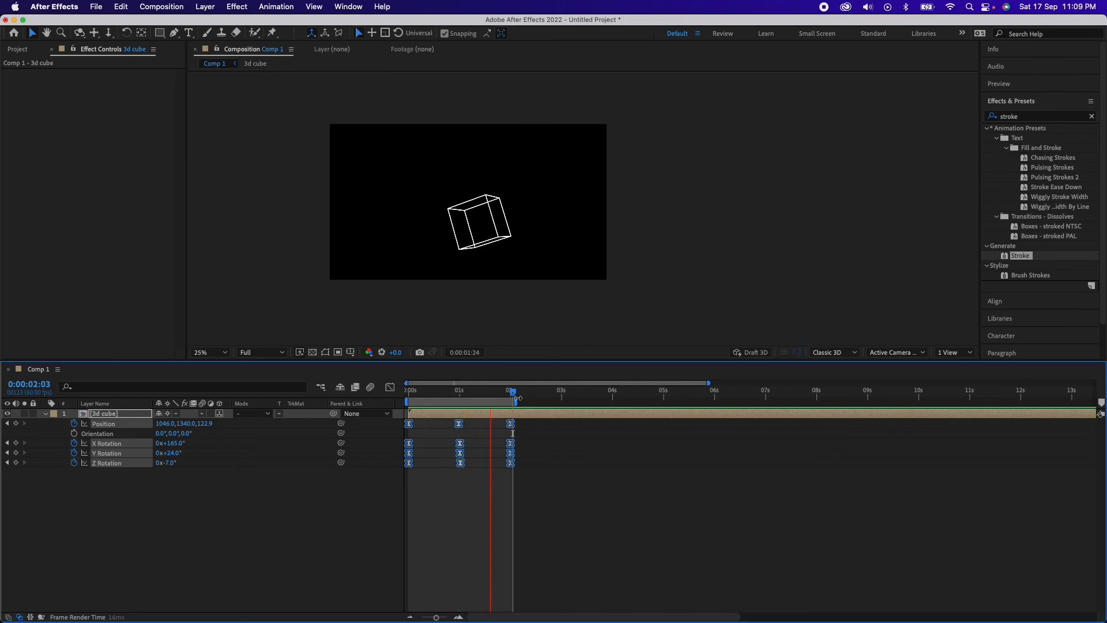